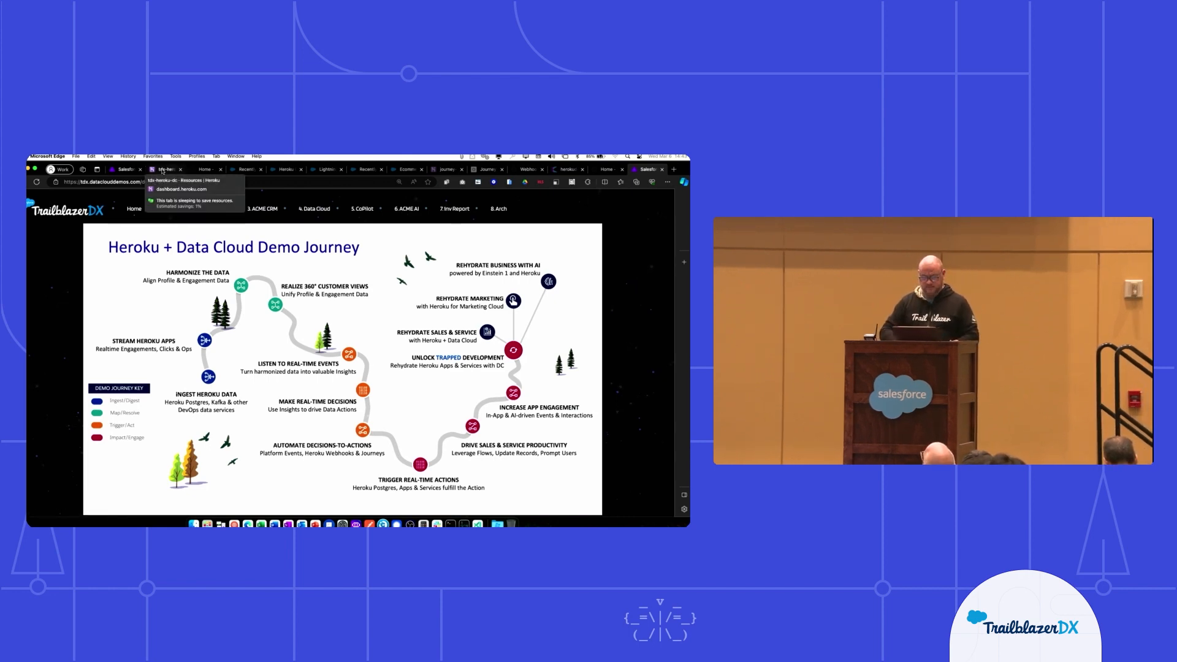
View the tdx-heroku-dc app's deploy activity, then launch its live ACME storefront
left_click(163, 170)
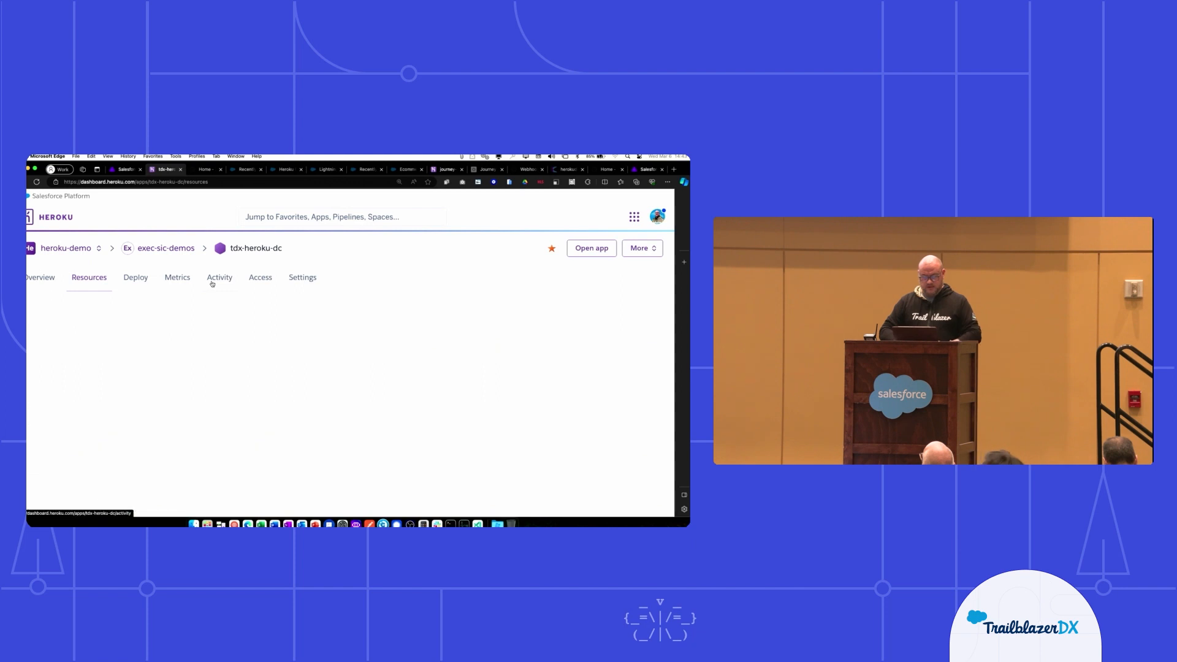
left_click(219, 277)
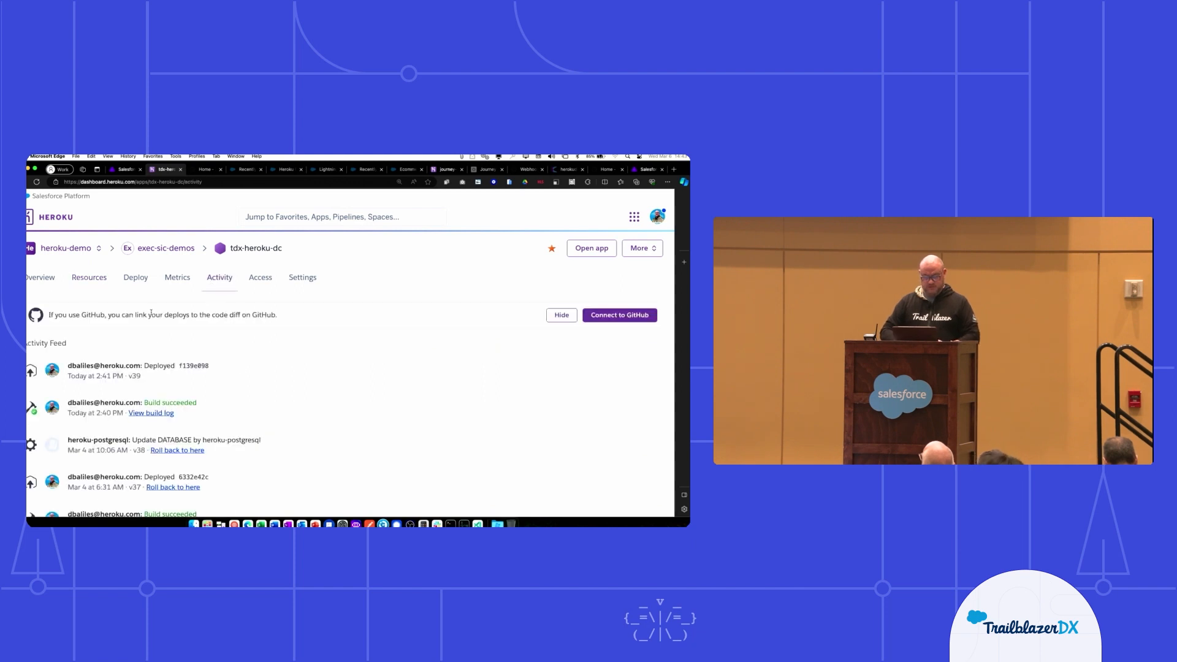
left_click(89, 278)
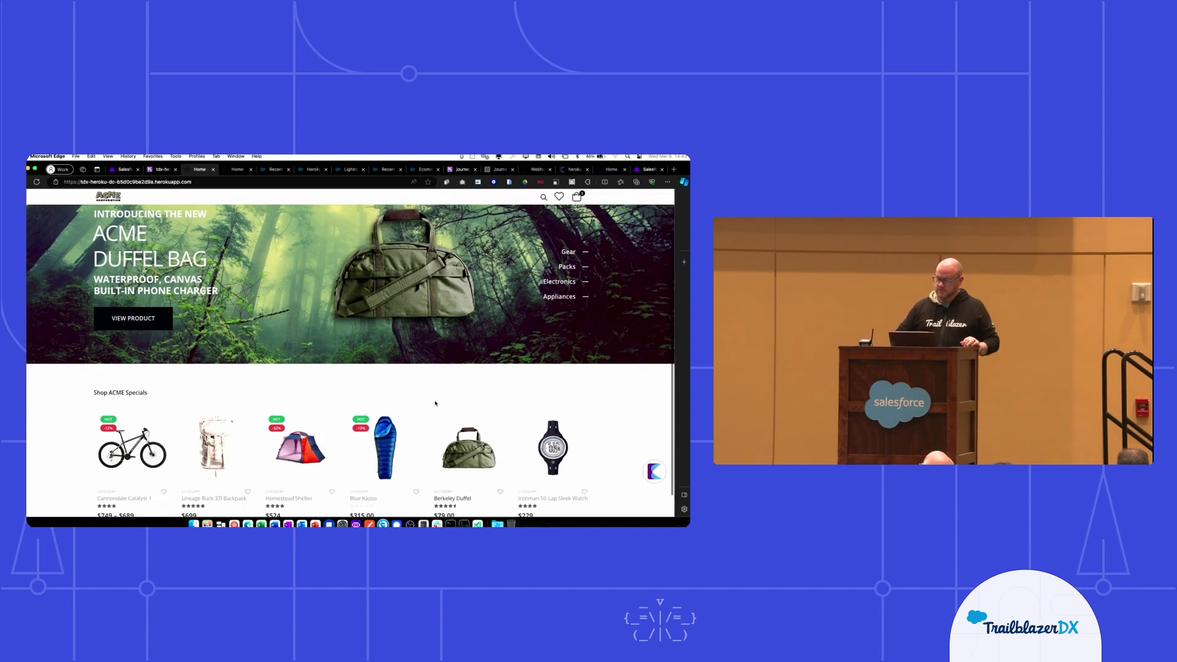
Add the Berkeley Duffel to the cart and review the cart: three items, $199.97 total
scroll("down", 3)
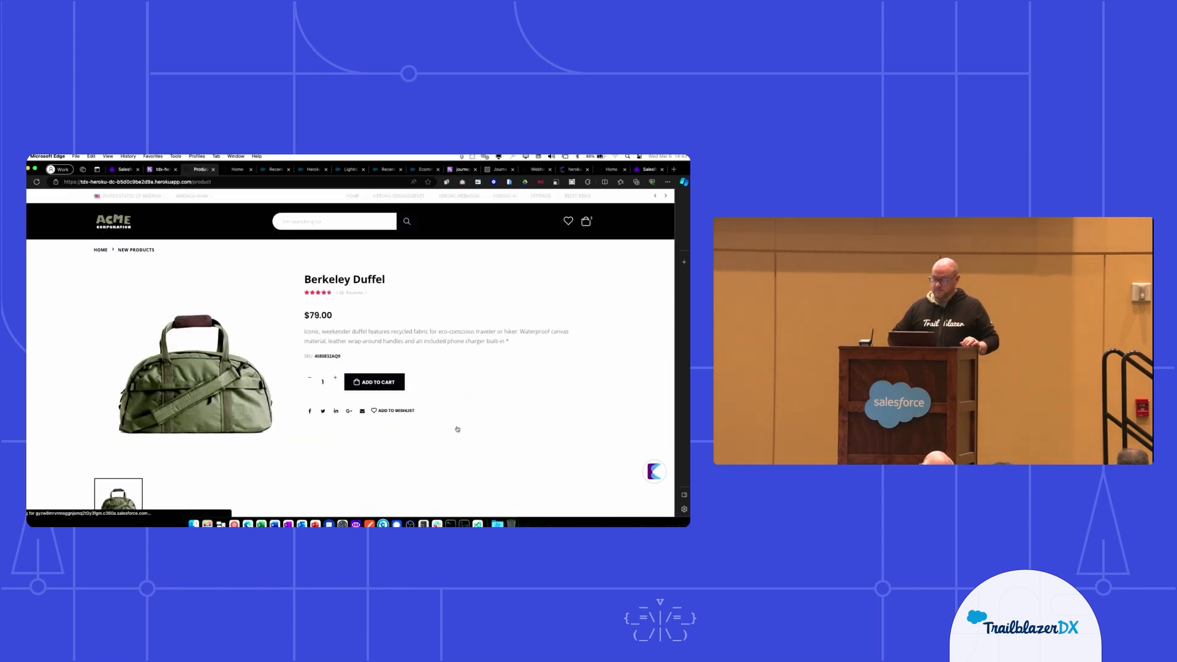
left_click(374, 382)
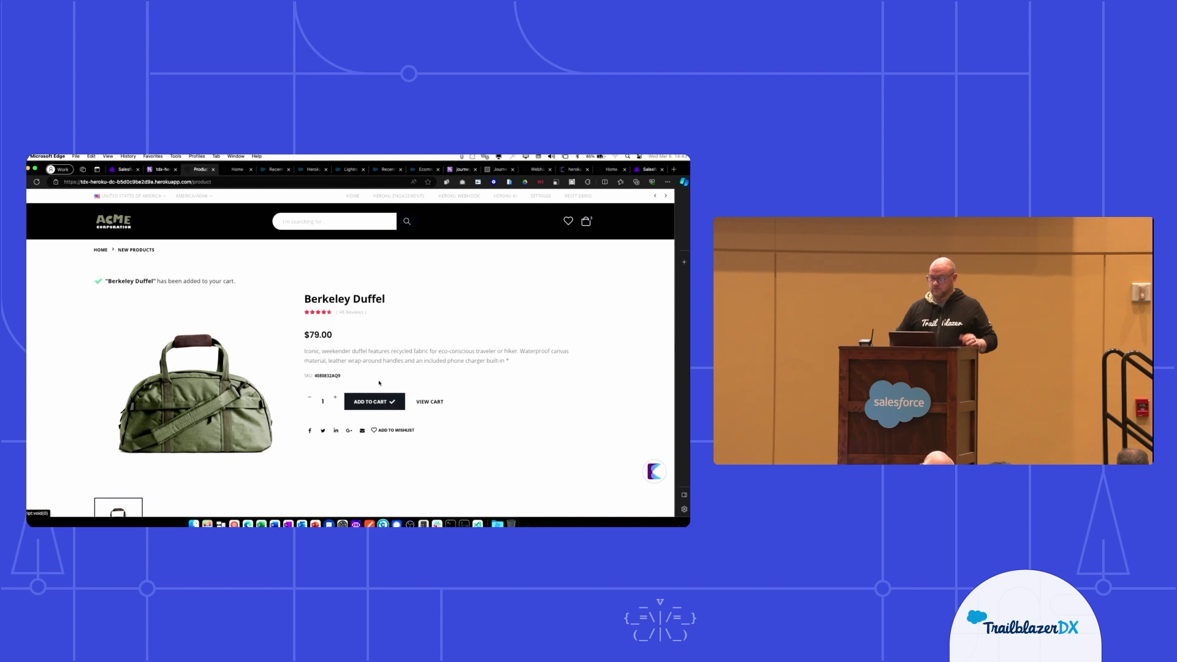
left_click(430, 402)
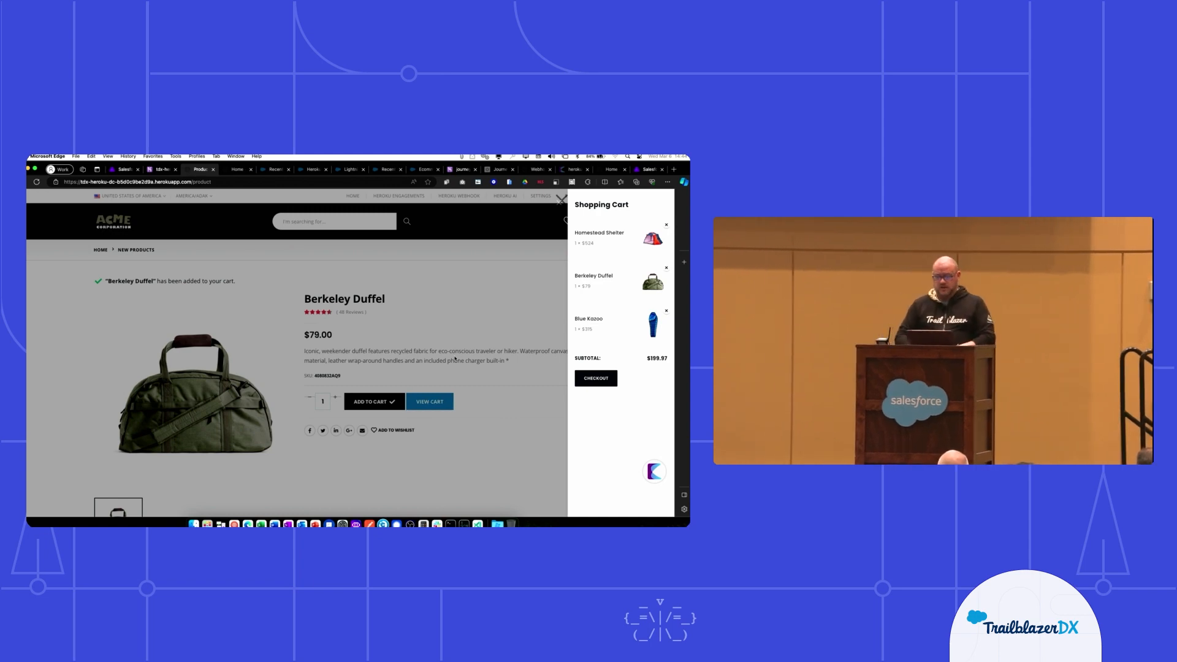
mouse_move(349, 477)
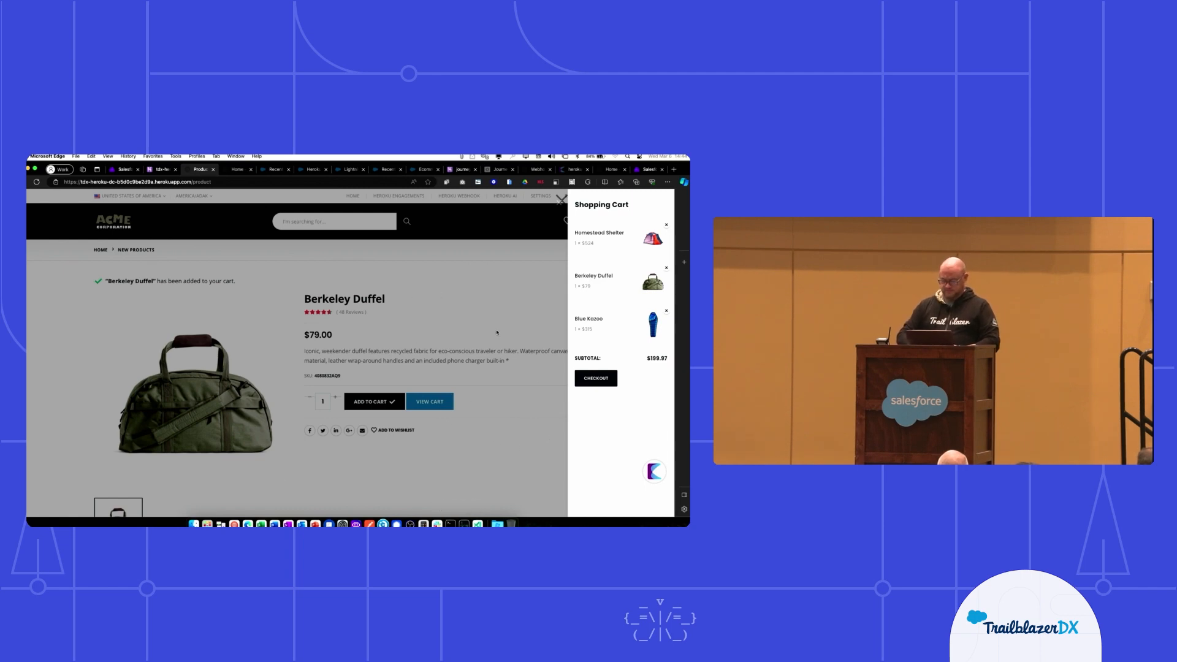
Close the cart panel and switch over to the Data Cloud Data Streams list
left_click(560, 200)
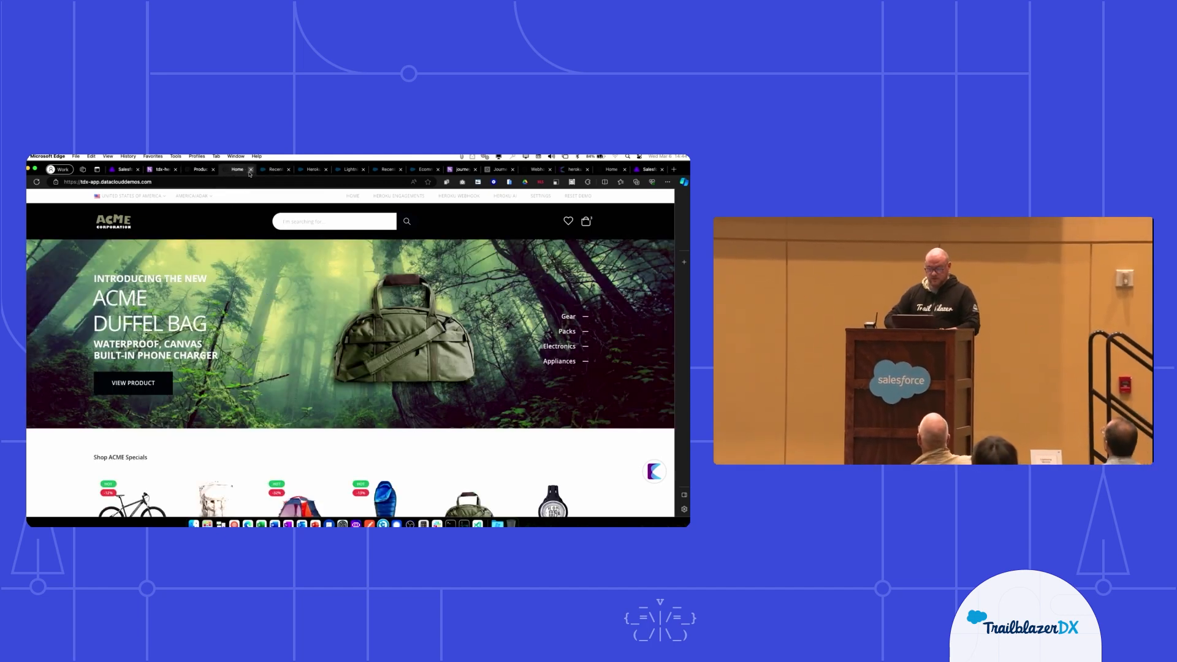
left_click(248, 169)
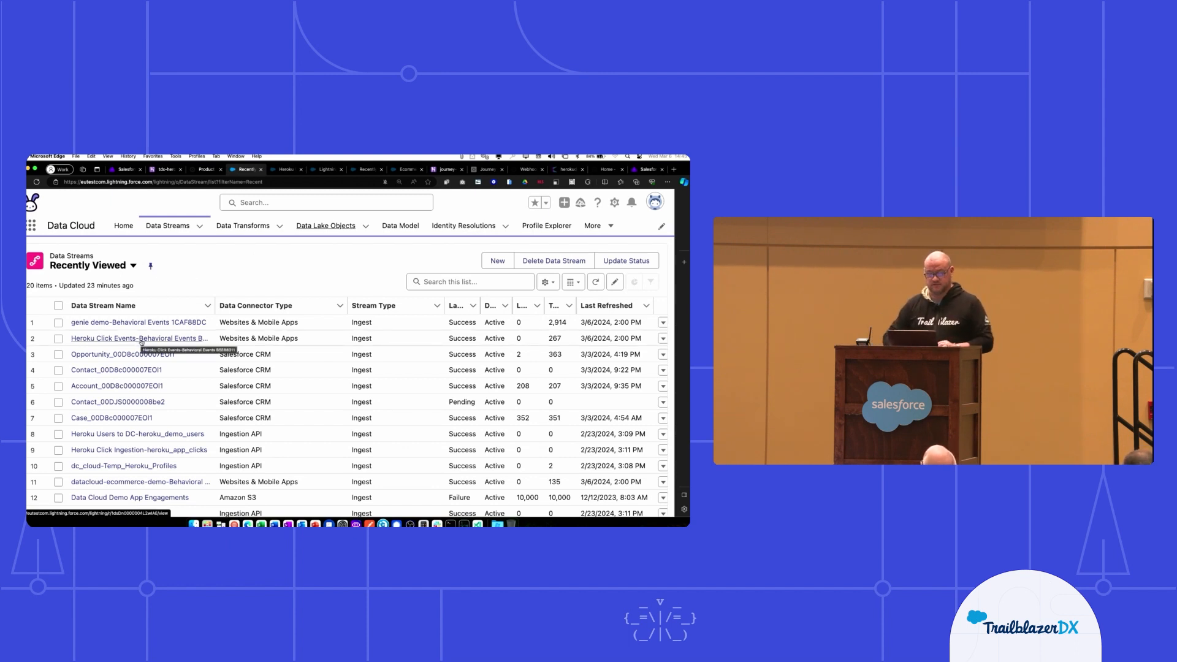
Open the Heroku Click Events behavioral data stream and its 15-field mapping
left_click(168, 226)
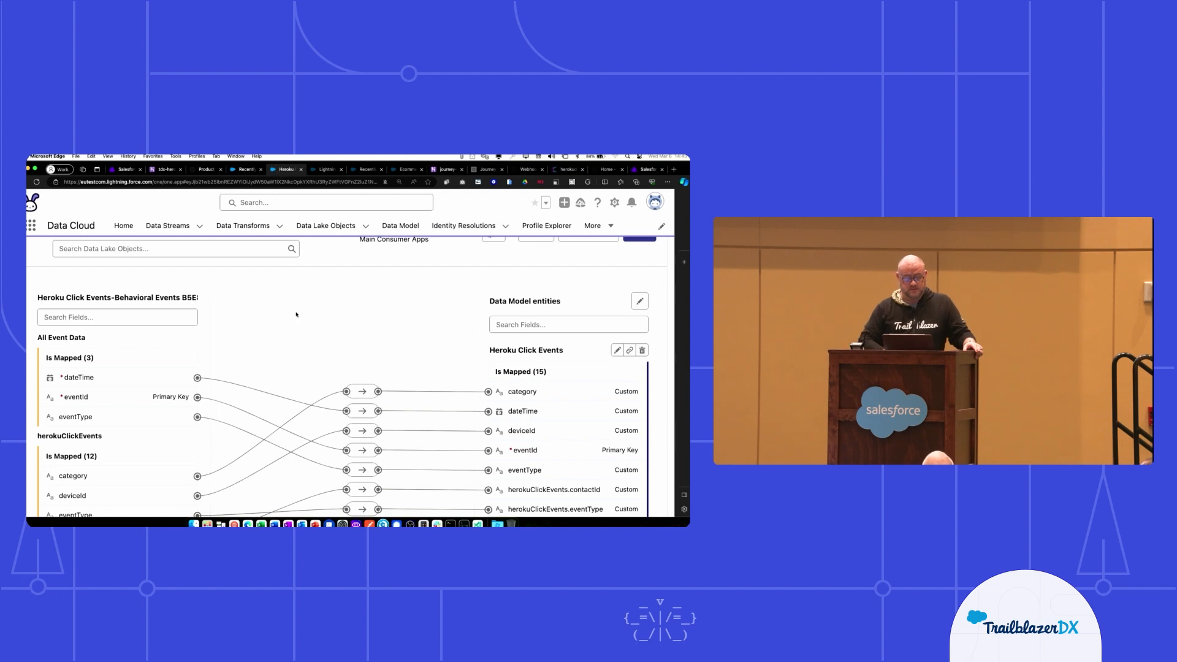
Review the click-event field mappings, then bring up the Data Model Objects graph
scroll("down", 3)
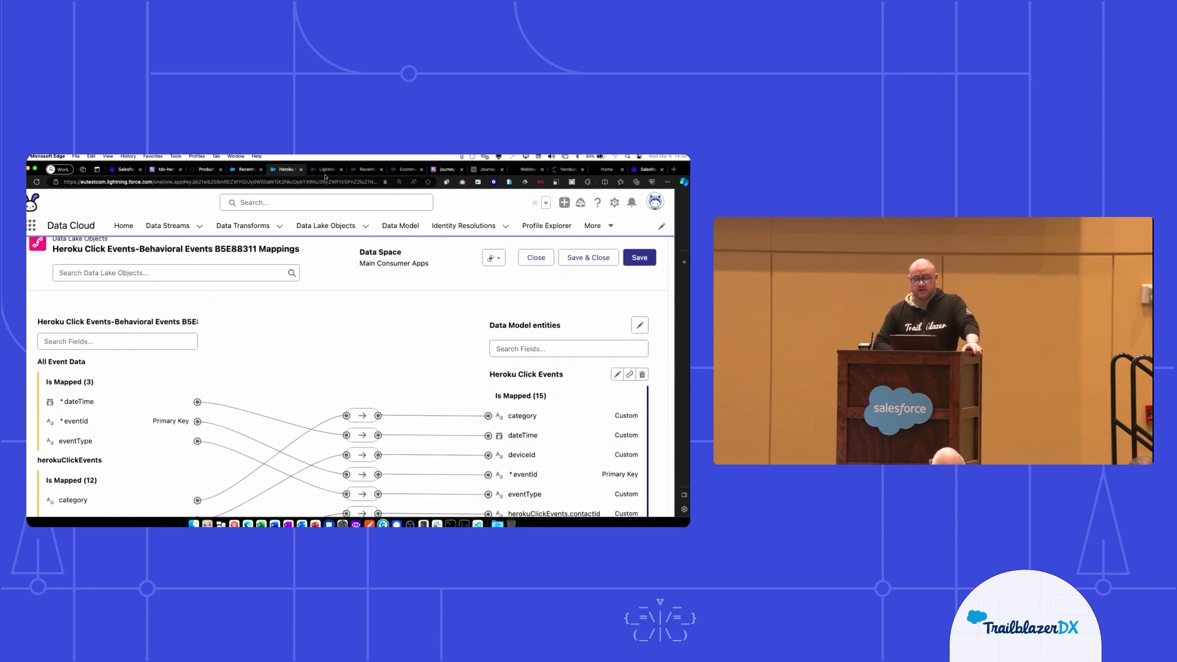
left_click(536, 256)
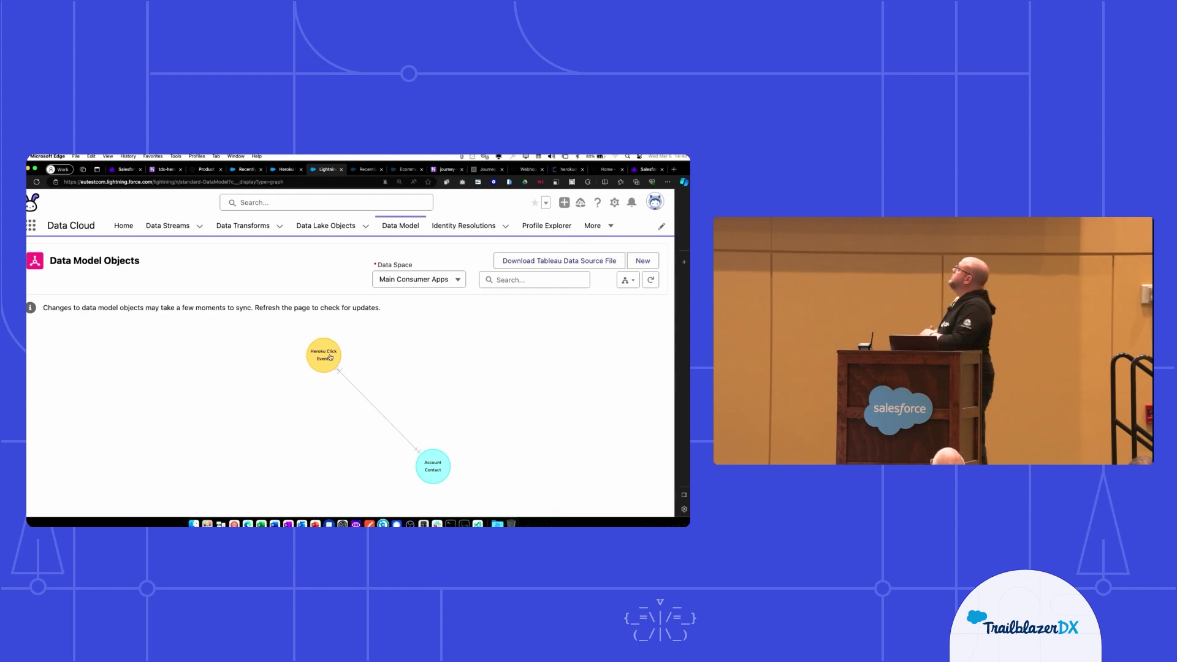
mouse_move(322, 357)
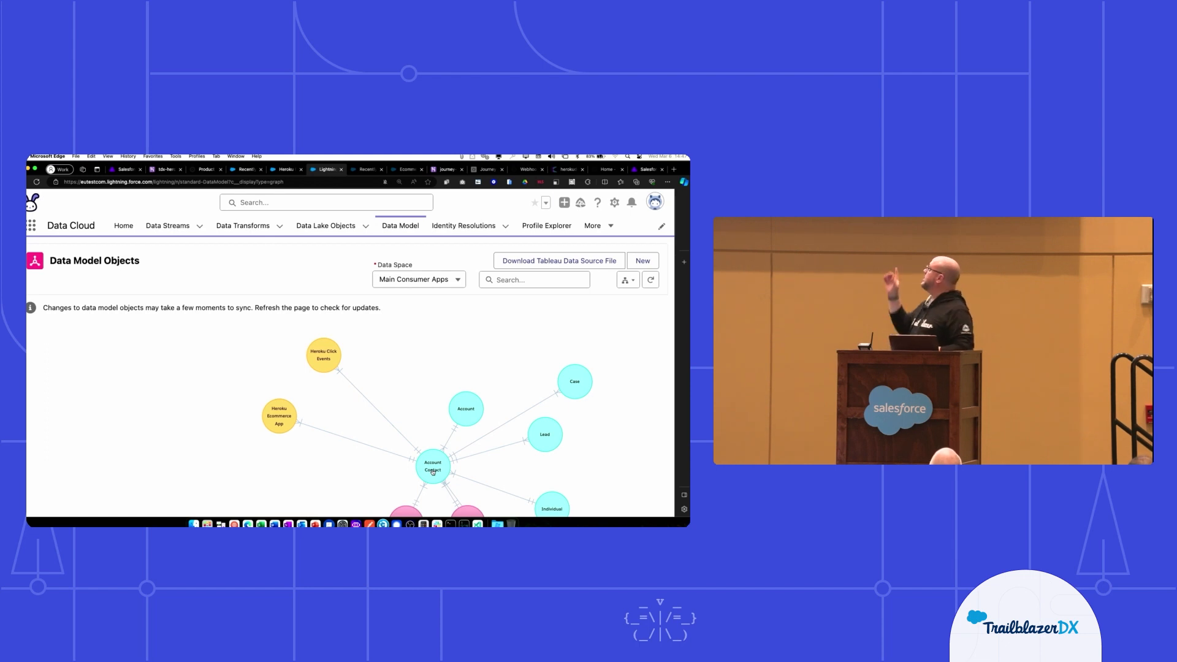
mouse_move(431, 467)
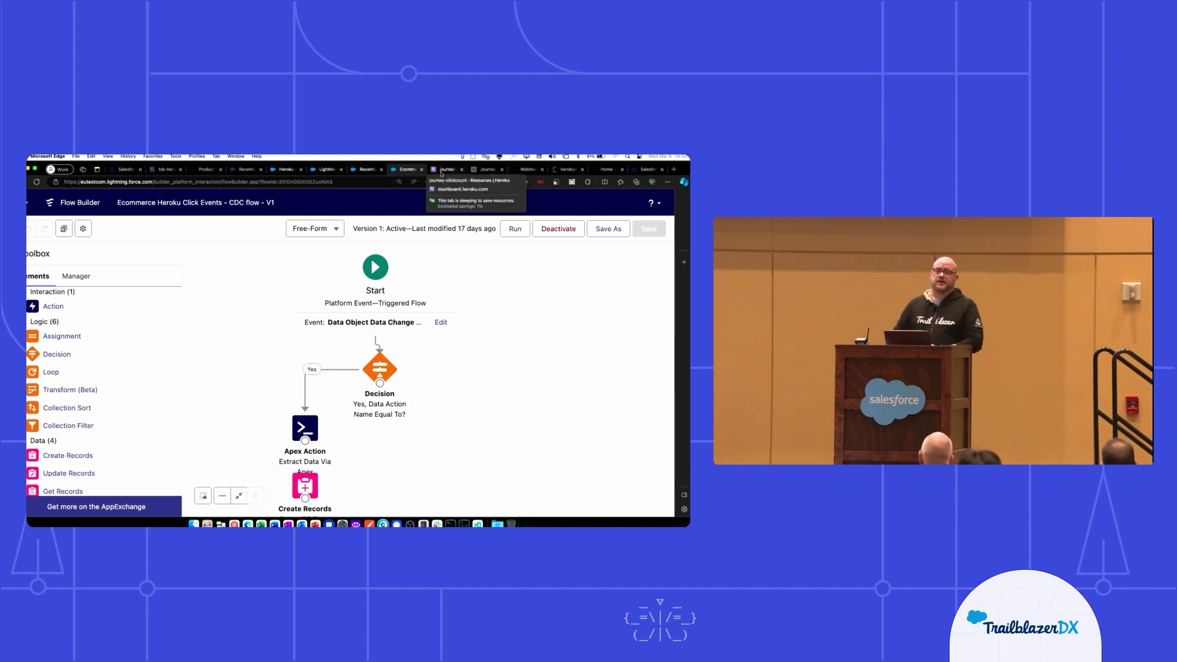
Switch to the journey-clickcount app's Heroku dashboard with its web dyno and Postgres add-on
left_click(448, 169)
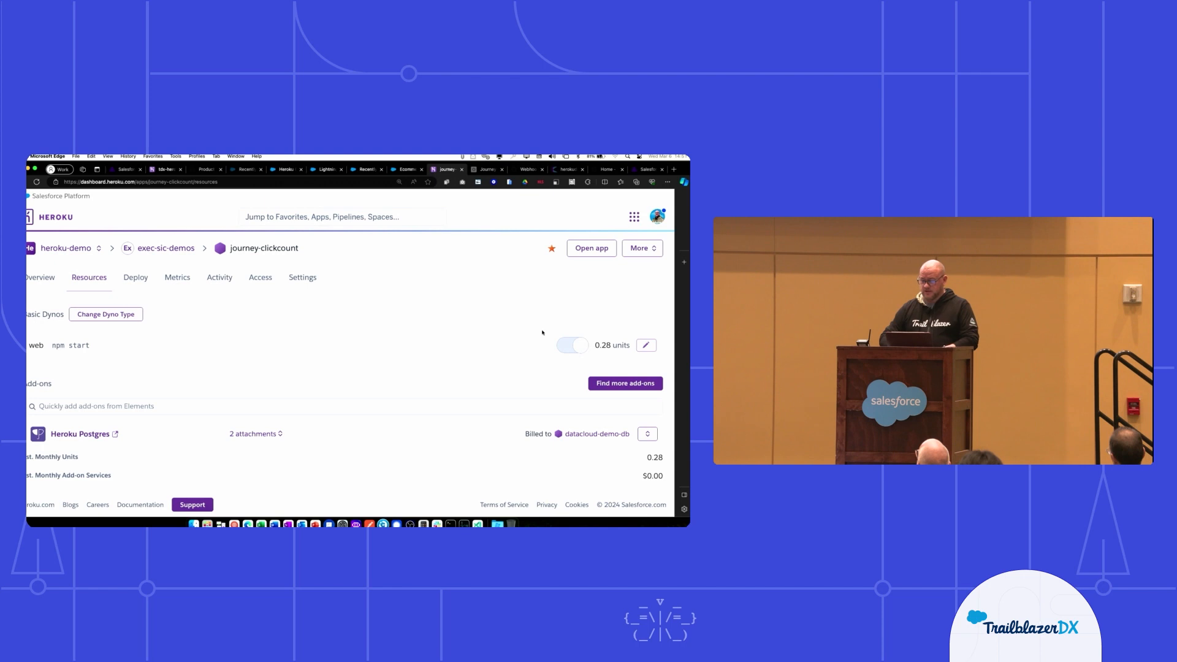
Upgrade the journey-clickcount app to professional dyno types
left_click(105, 314)
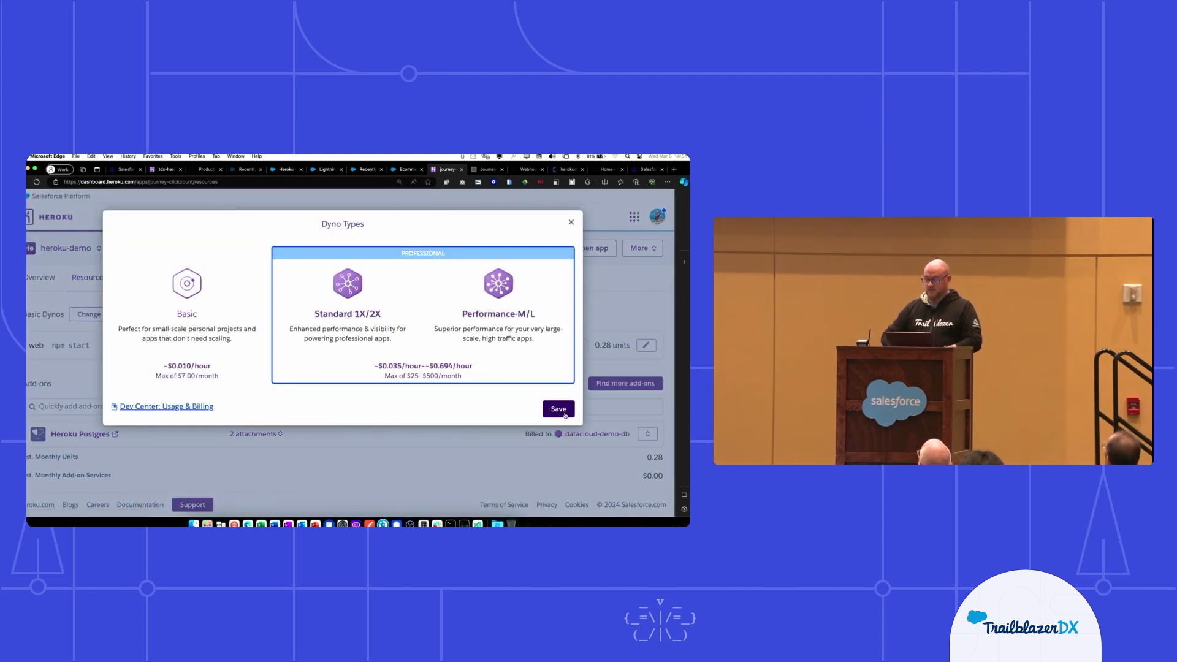
left_click(558, 410)
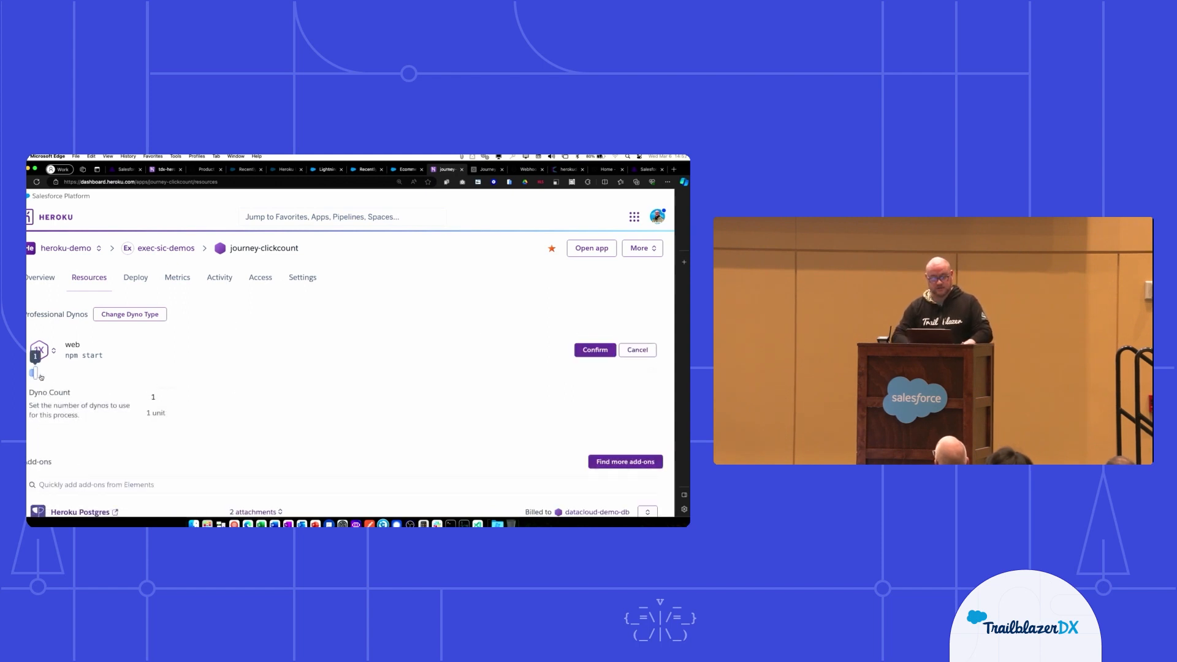
Run the web process on one Performance-M dyno and begin enabling autoscaling
left_click_drag(36, 373, 53, 373)
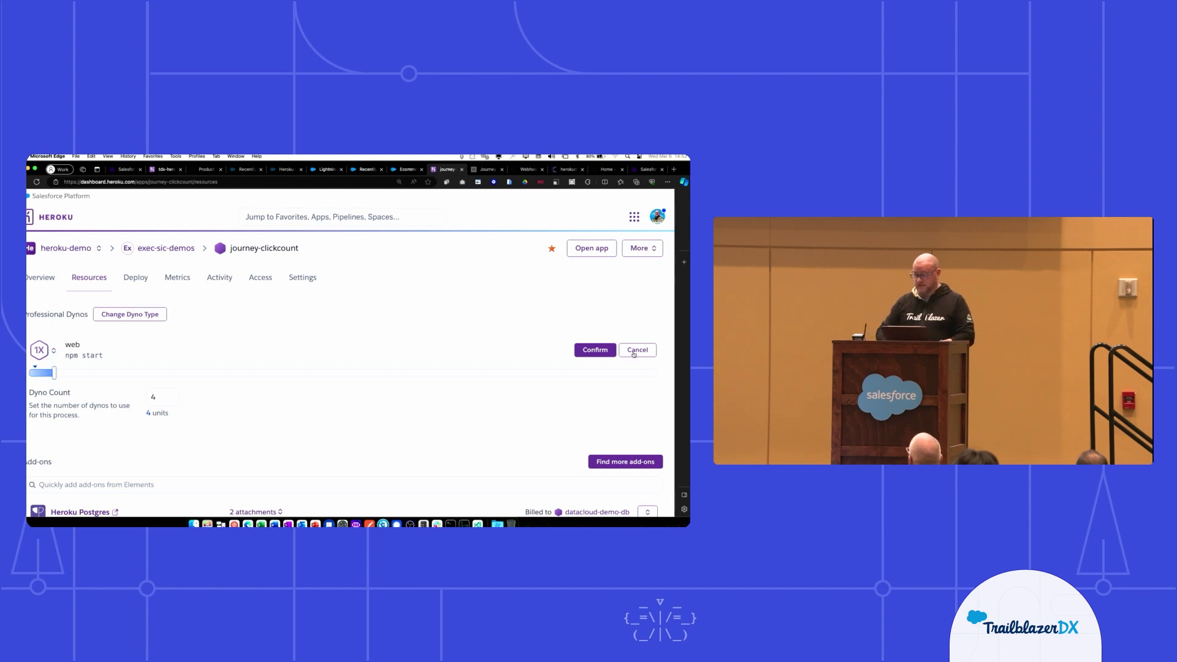
left_click_drag(45, 372, 33, 373)
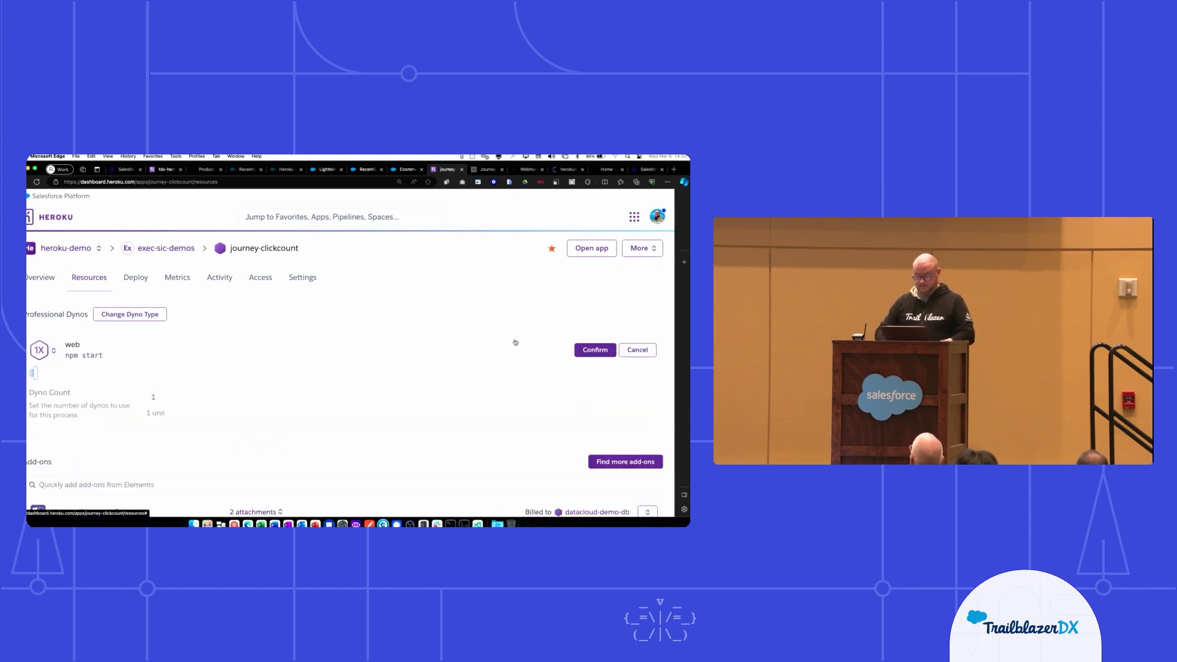
left_click(42, 349)
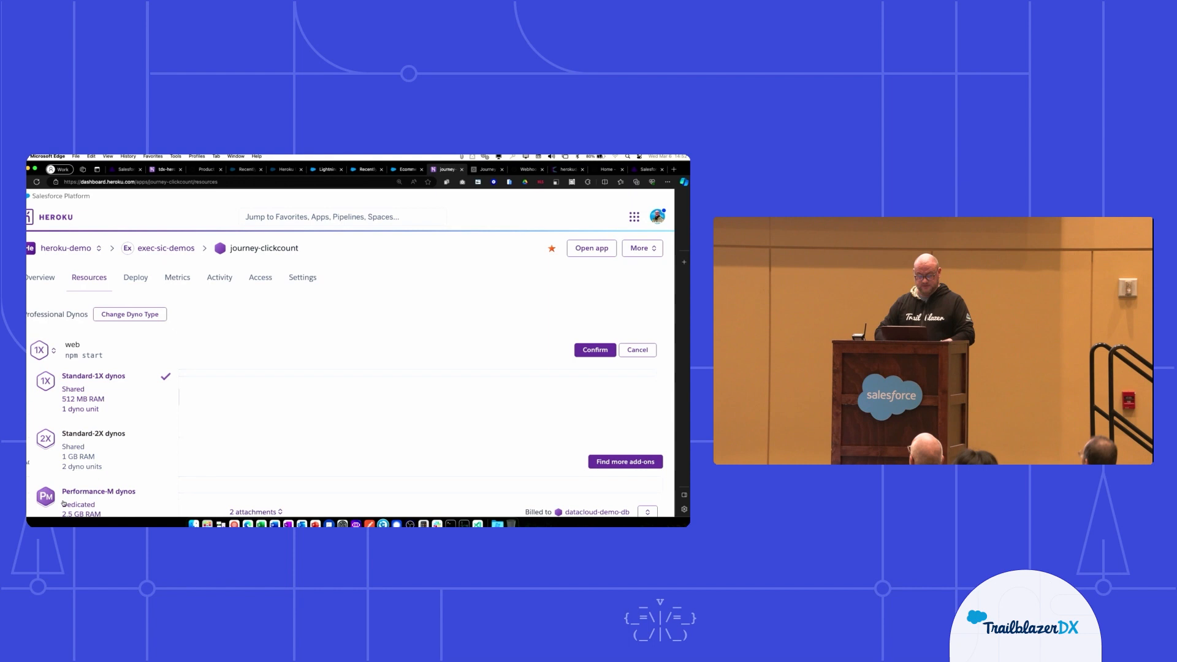
left_click(594, 349)
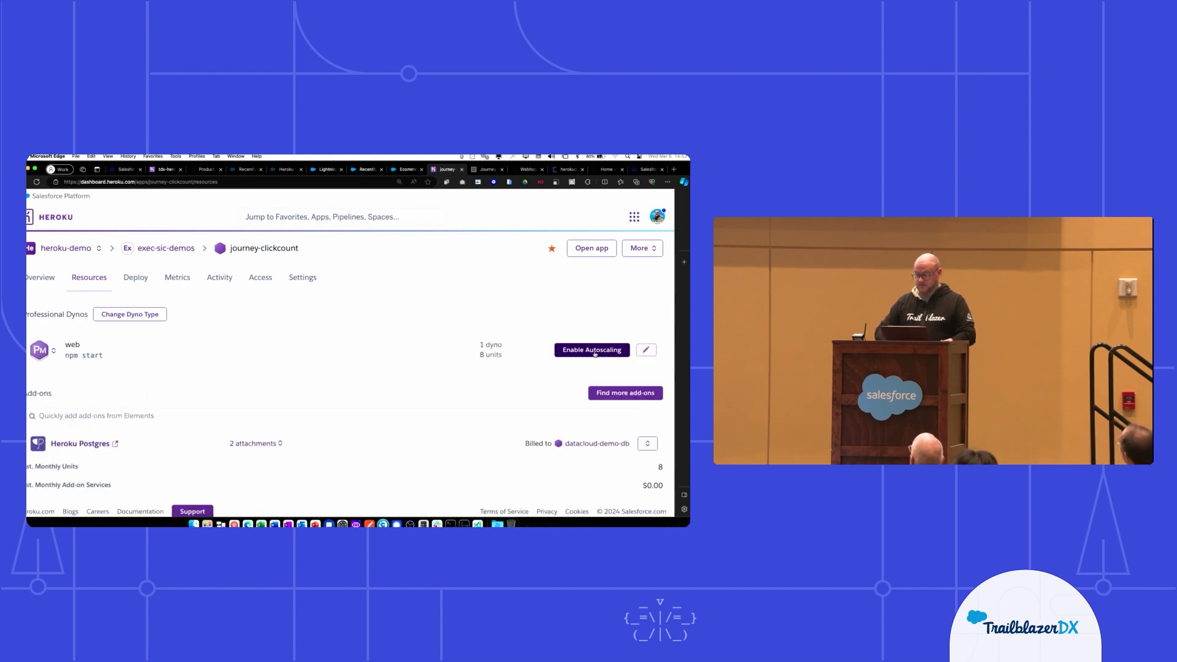
left_click(591, 350)
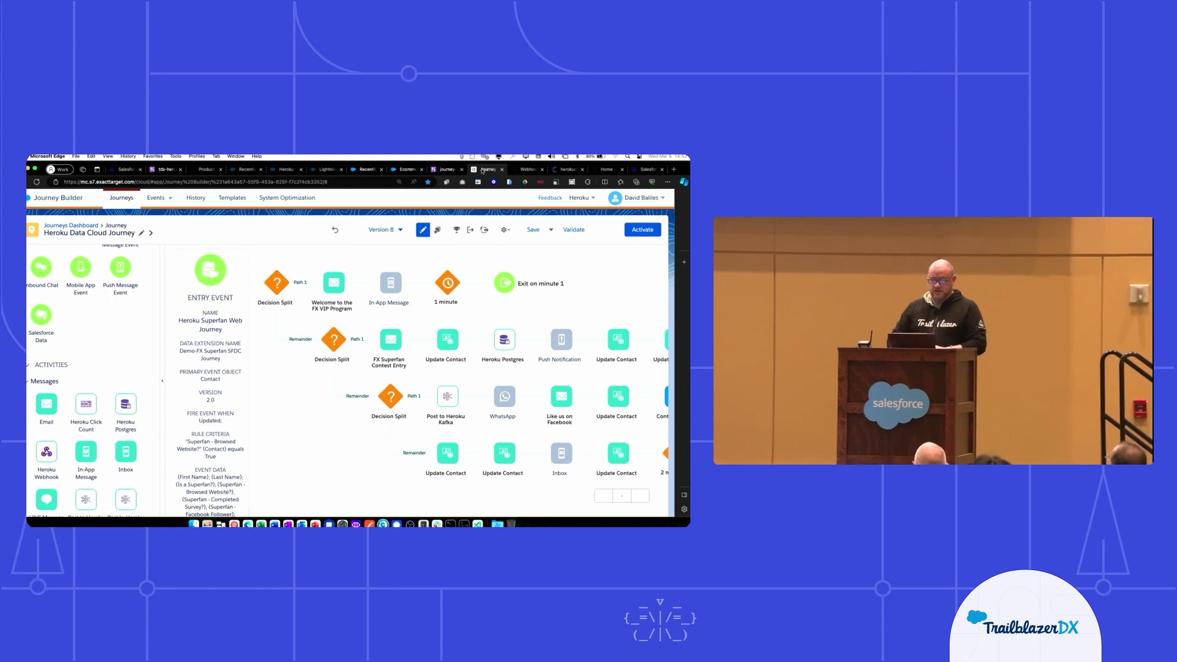
Scroll the Heroku Data Cloud Journey canvas in Journey Builder
scroll("down", 3)
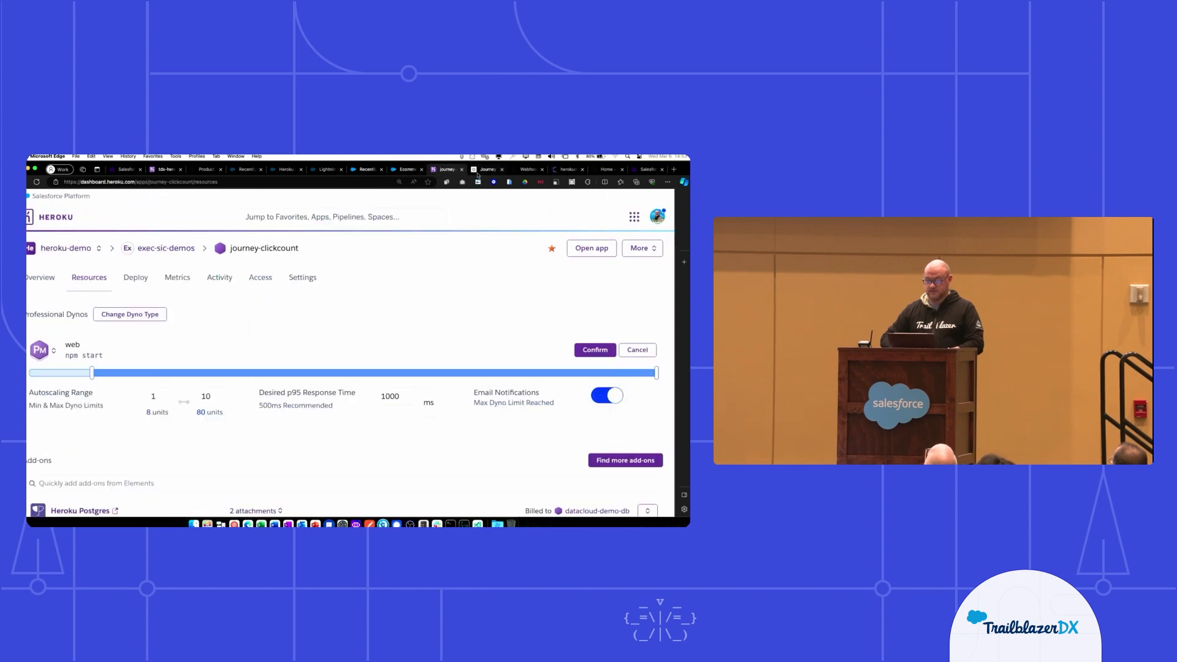
Confirm web autoscaling at 1–10 Performance-M dynos with a 1000 ms p95 target and notifications on
left_click(489, 169)
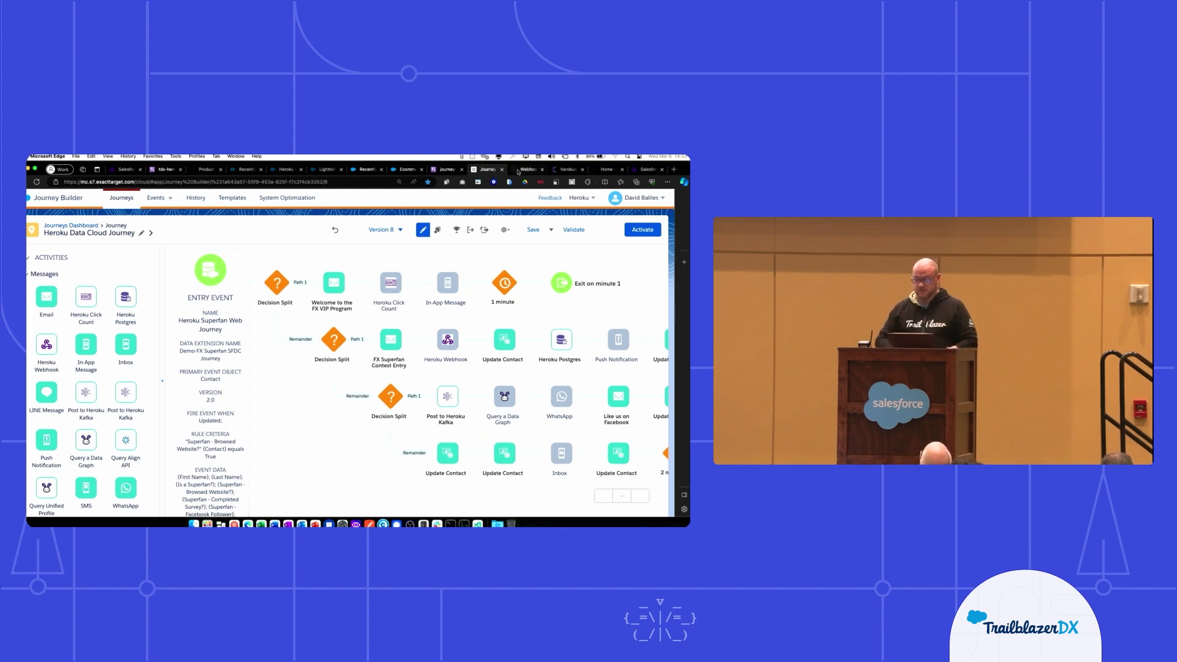
Return to the journey canvas showing Heroku Click Count, Heroku Webhook and Query a Data Graph steps
left_click(529, 169)
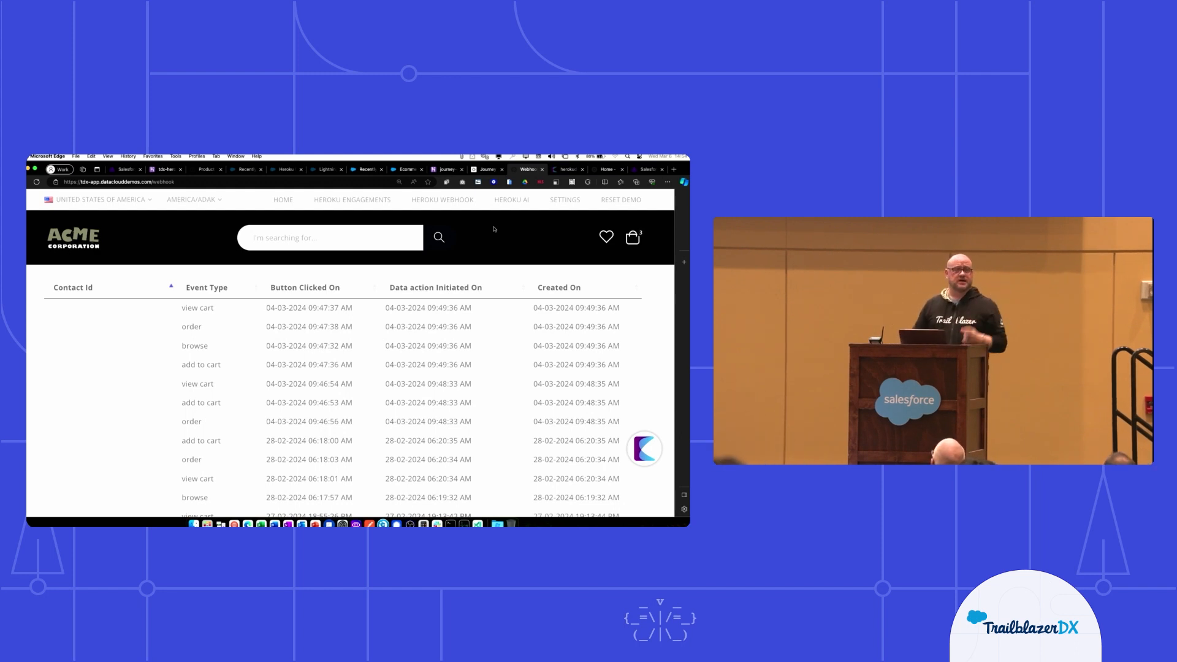
Show the Heroku Webhook page on the Acme demo site listing storefront events
left_click(566, 169)
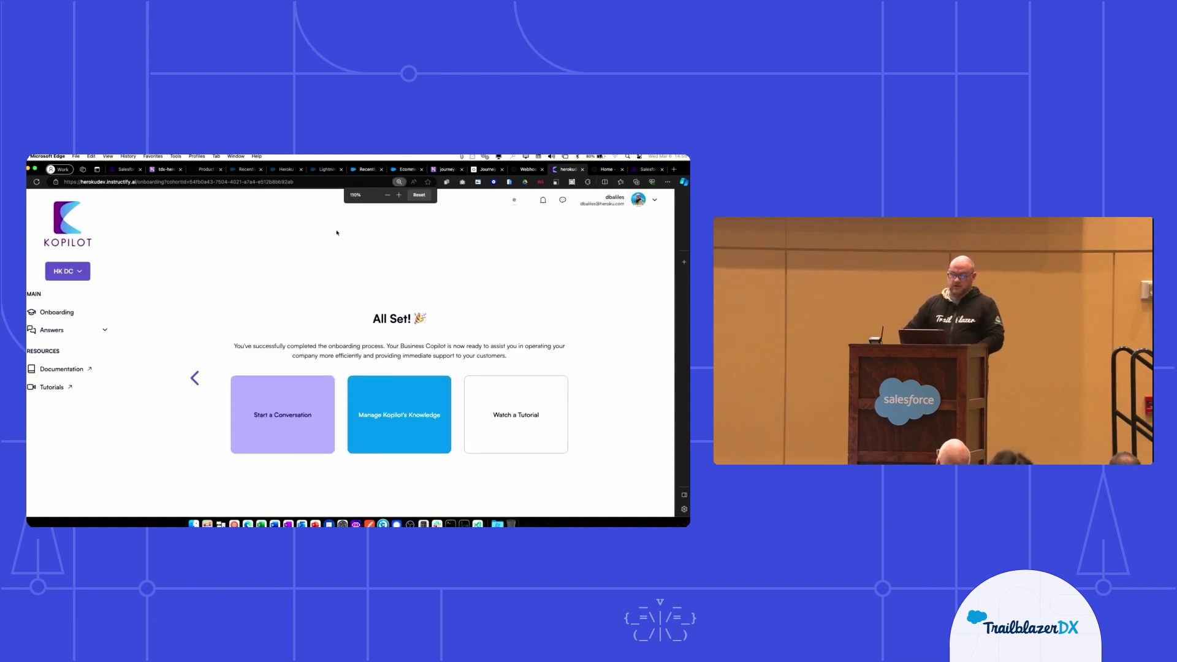
Return to the Meet Your Kopilot introduction and launch the walkthrough with Let's Go
left_click(398, 414)
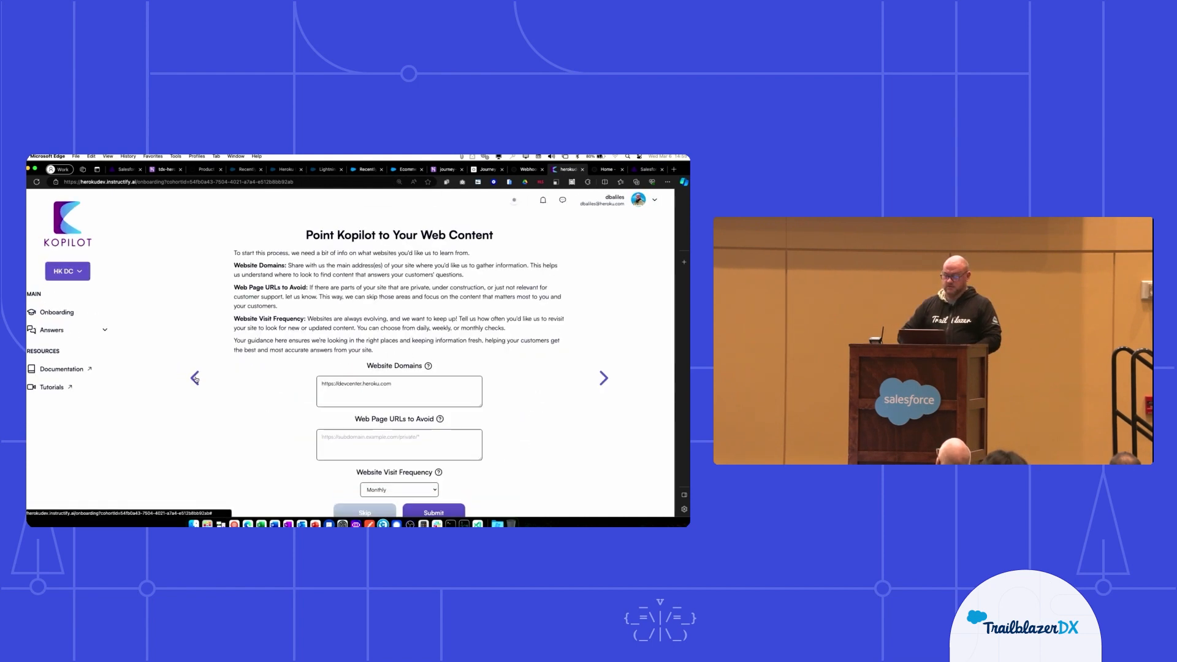
left_click(195, 379)
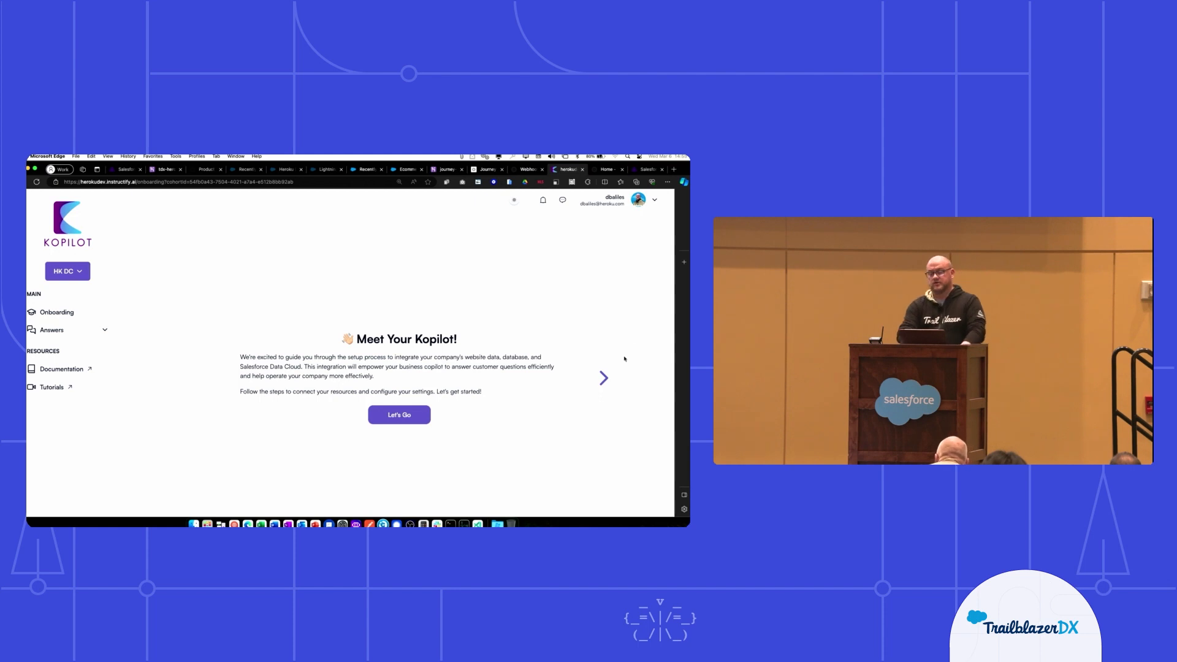
left_click(398, 415)
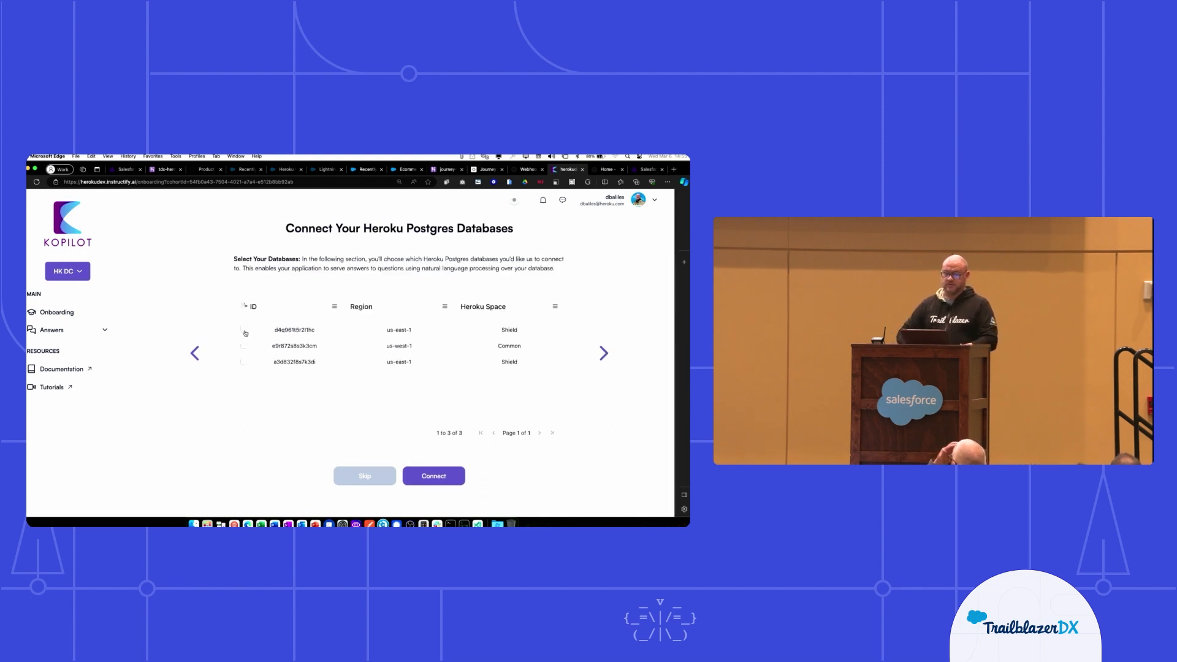
Connect the Postgres database plus Click Events and Orders Data Cloud data, then continue past Add Kopilot Chat
left_click(242, 330)
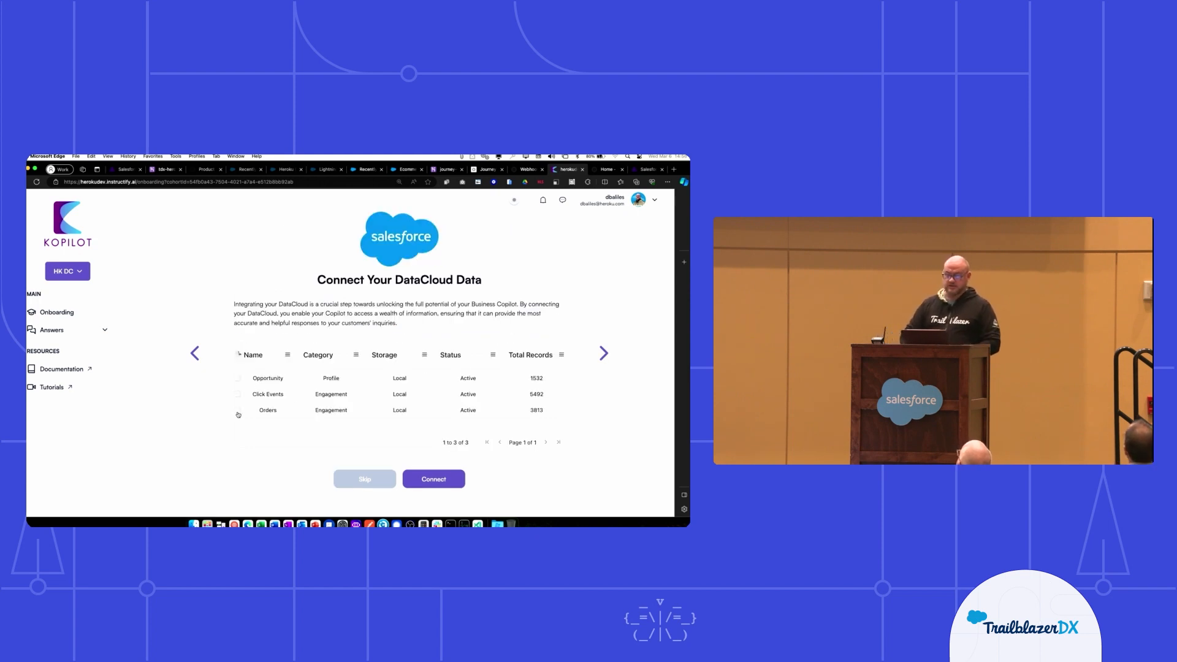
left_click(237, 394)
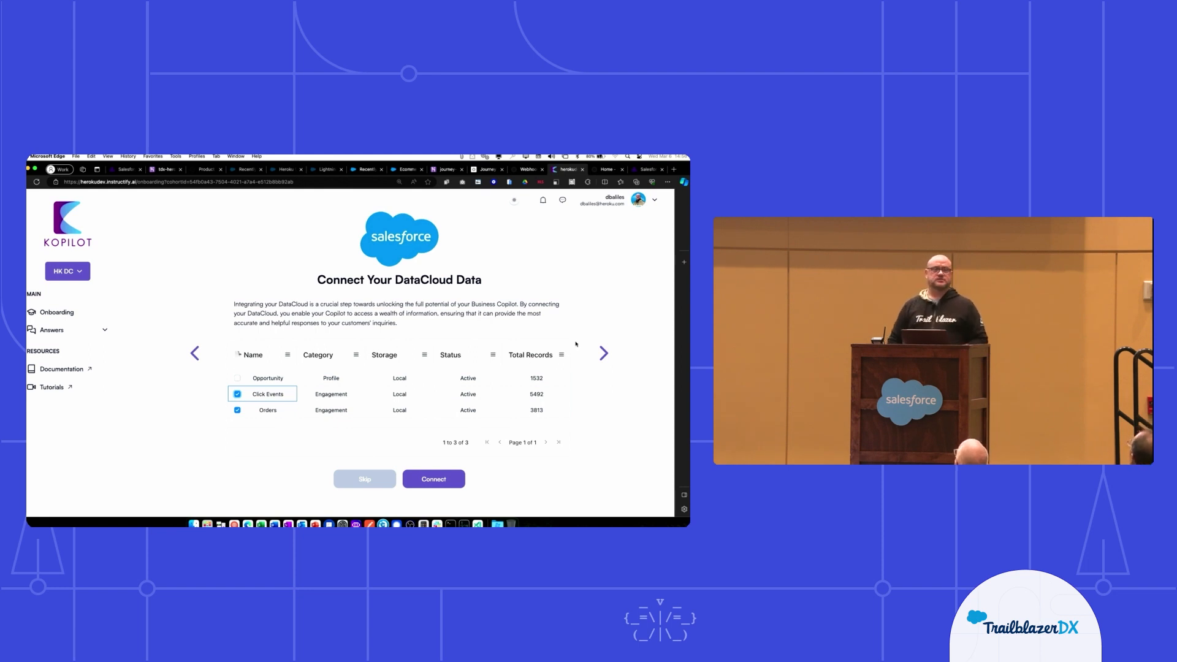
left_click(433, 479)
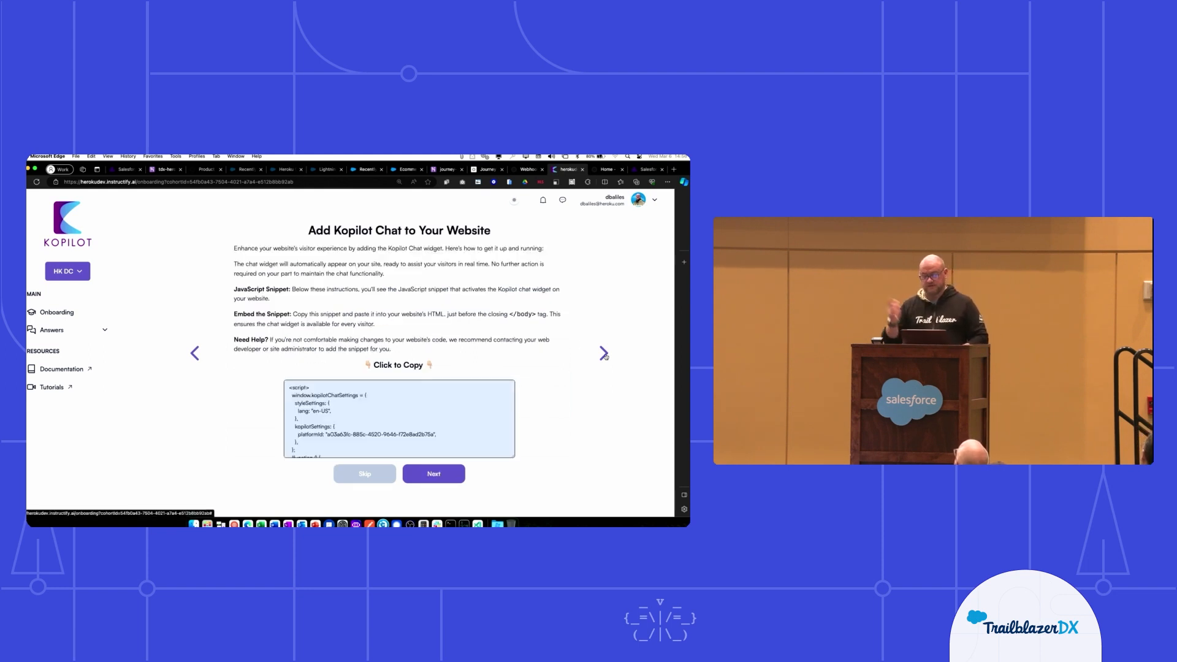
left_click(398, 366)
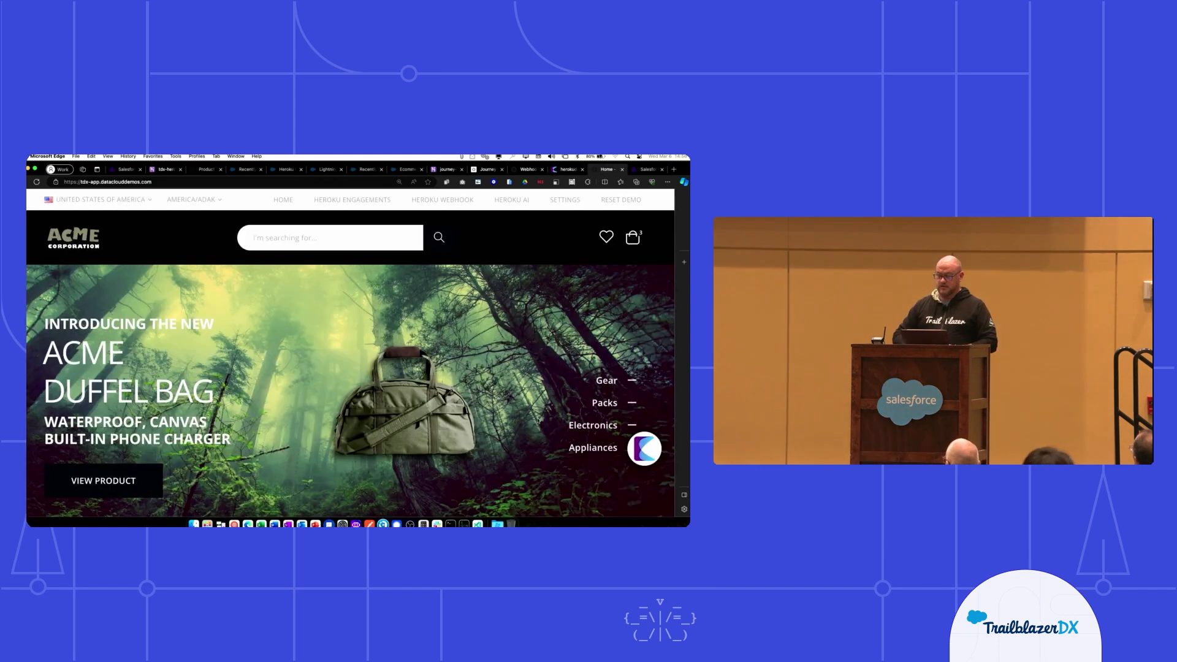
Show the Acme storefront Home page with the Kopilot chat bubble
left_click(644, 447)
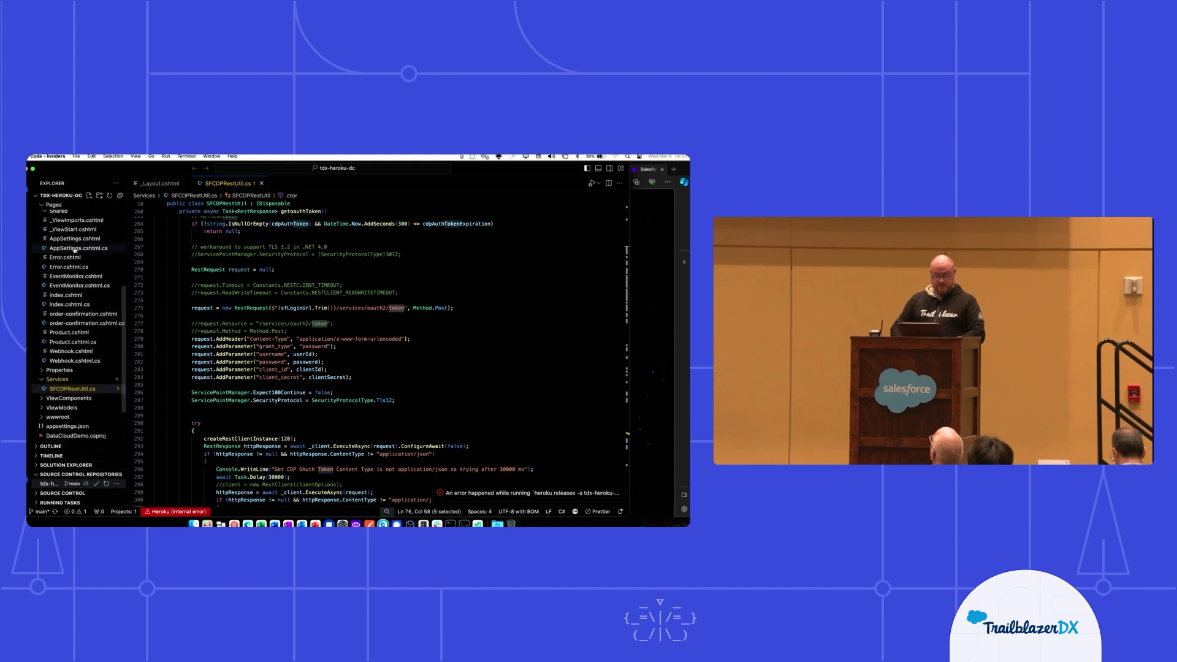
View Webhook.cshtml's table markup rendering contact names, event types and timestamps
left_click(69, 325)
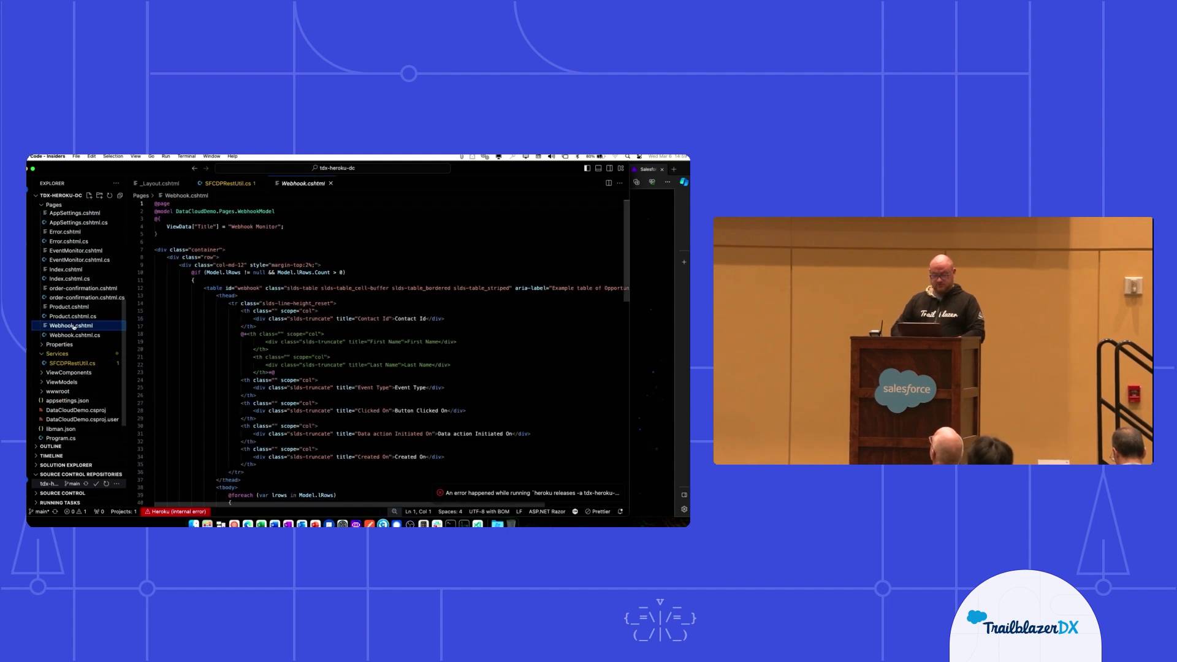
scroll("down", 3)
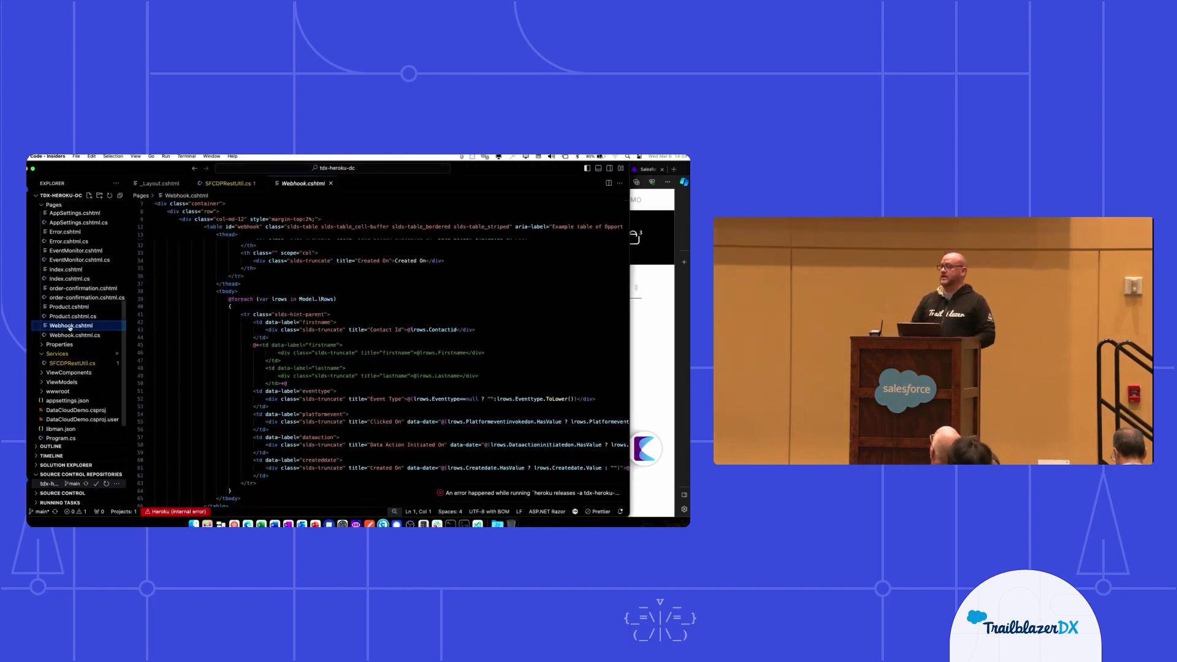
mouse_move(70, 326)
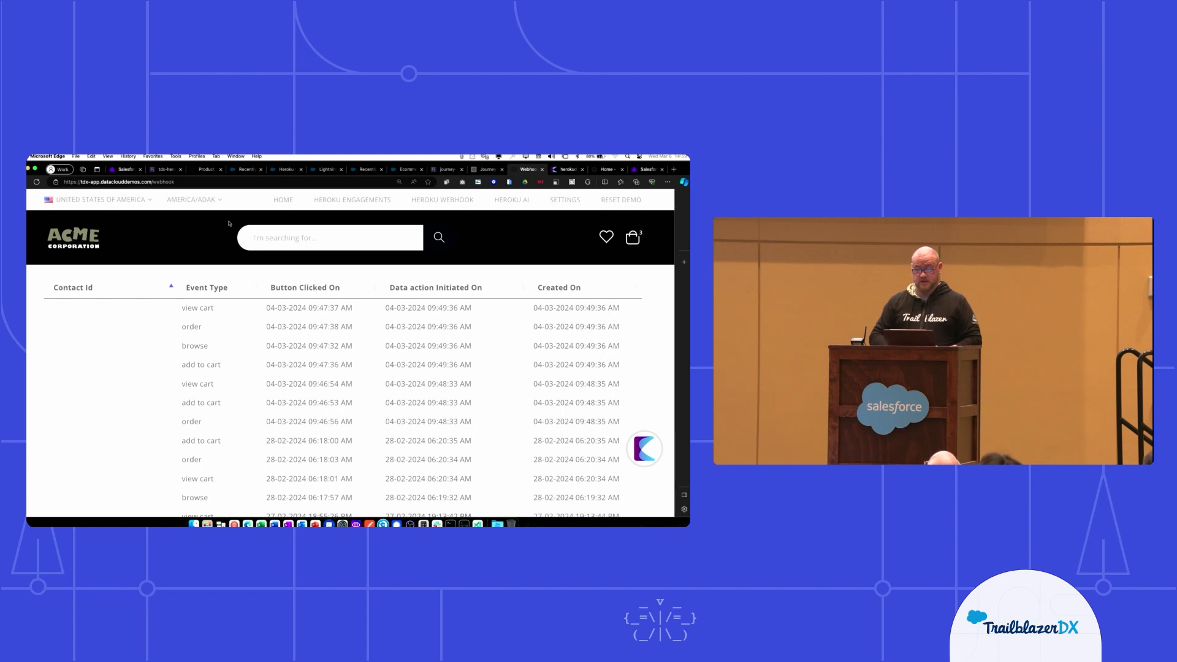
Show the tdx-heroku-dc app's Activity feed with the successful build and v39 deploy
left_click(163, 169)
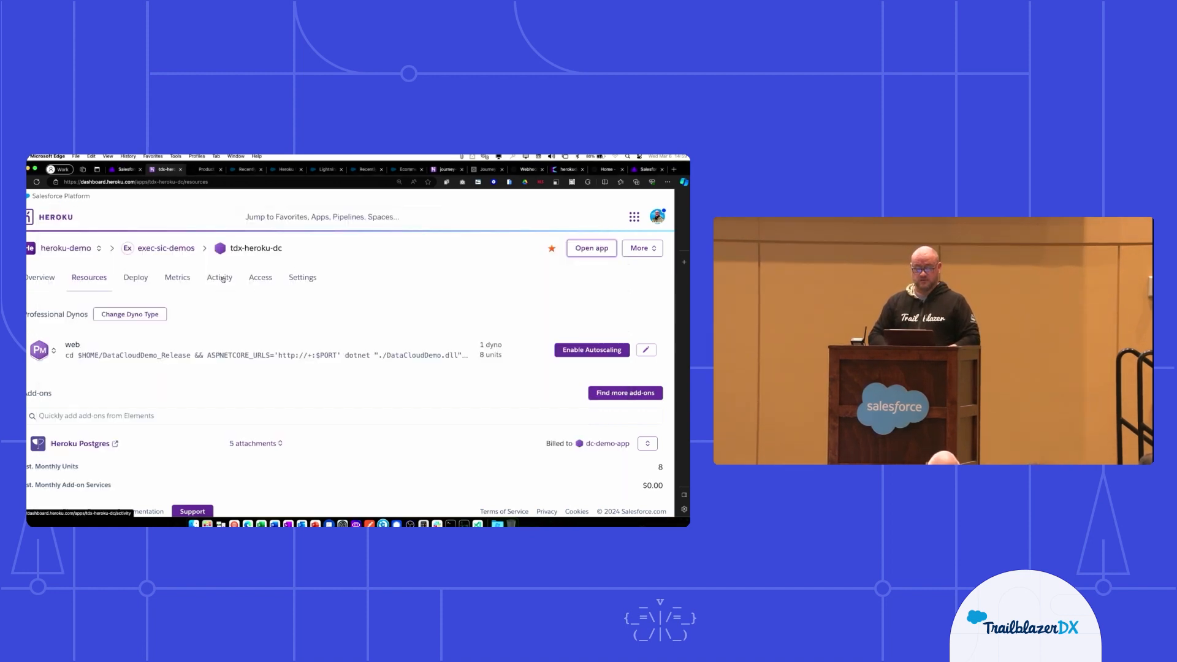
left_click(220, 277)
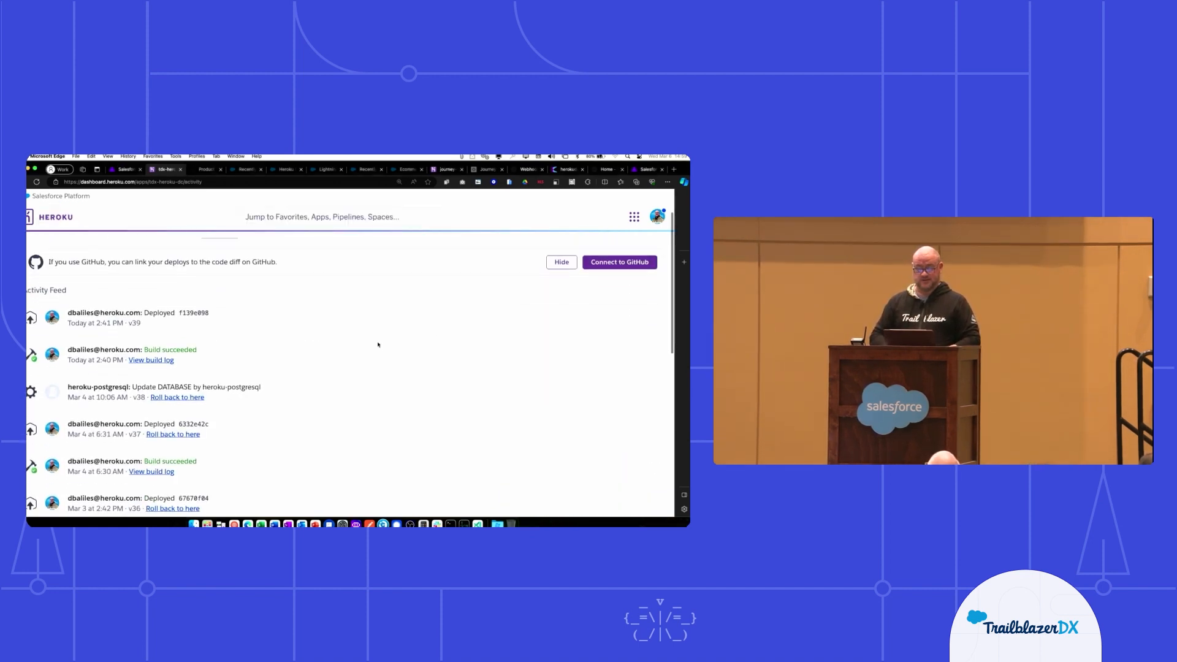
left_click(561, 261)
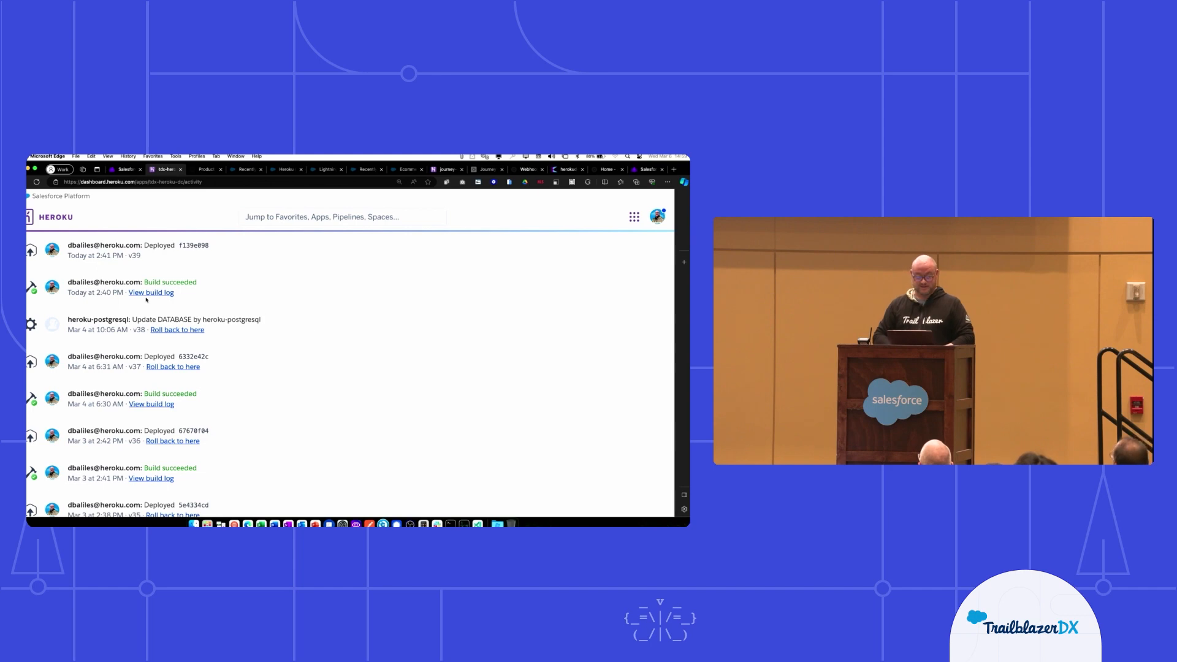
Roll the app back to release v38 and confirm the rollback
left_click(177, 330)
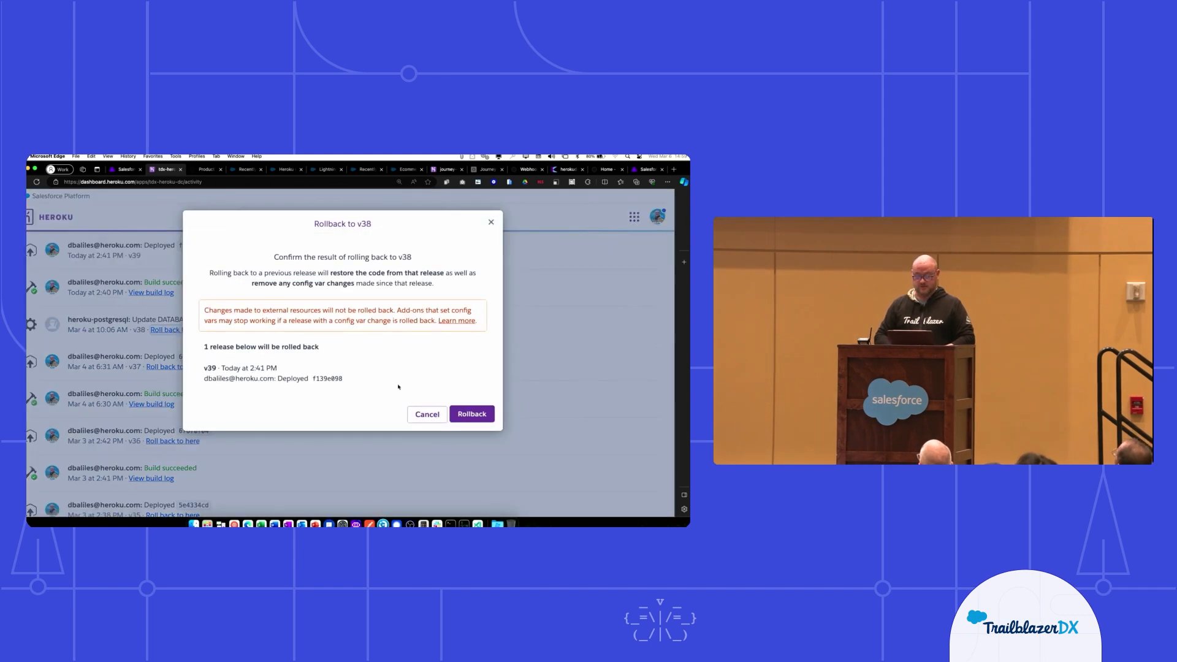
left_click(471, 414)
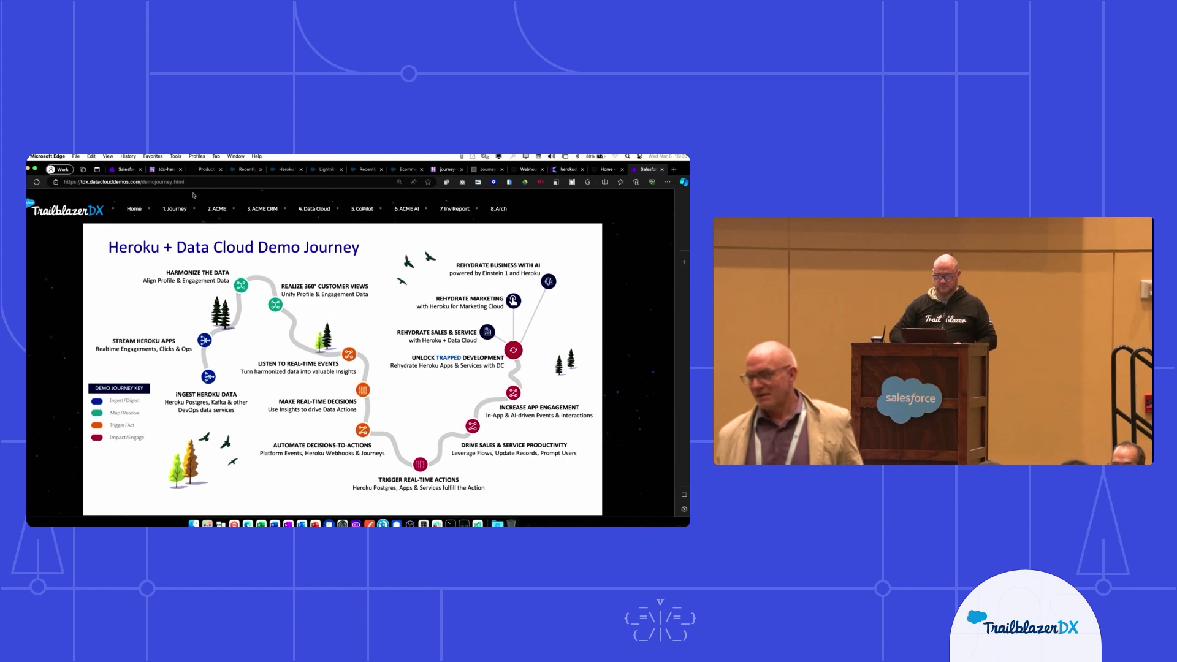
Go to the TrailblazerDX demo Home page welcoming visitors to the Data Cloud + Heroku + AI Demo
left_click(133, 209)
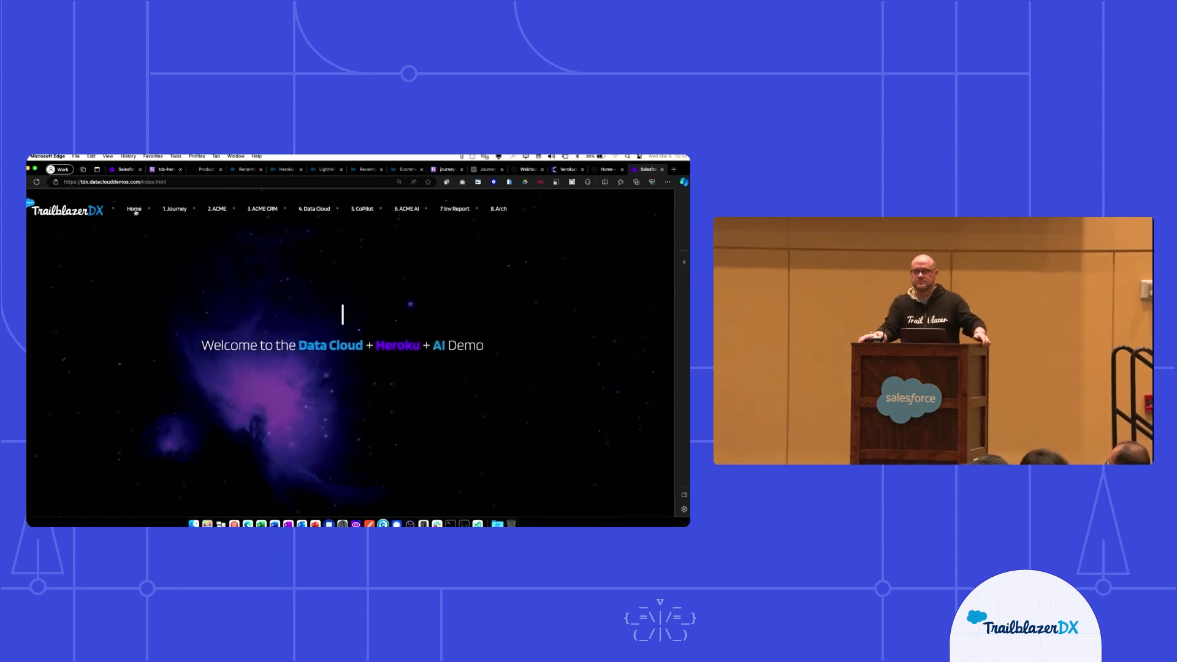
type("CRM")
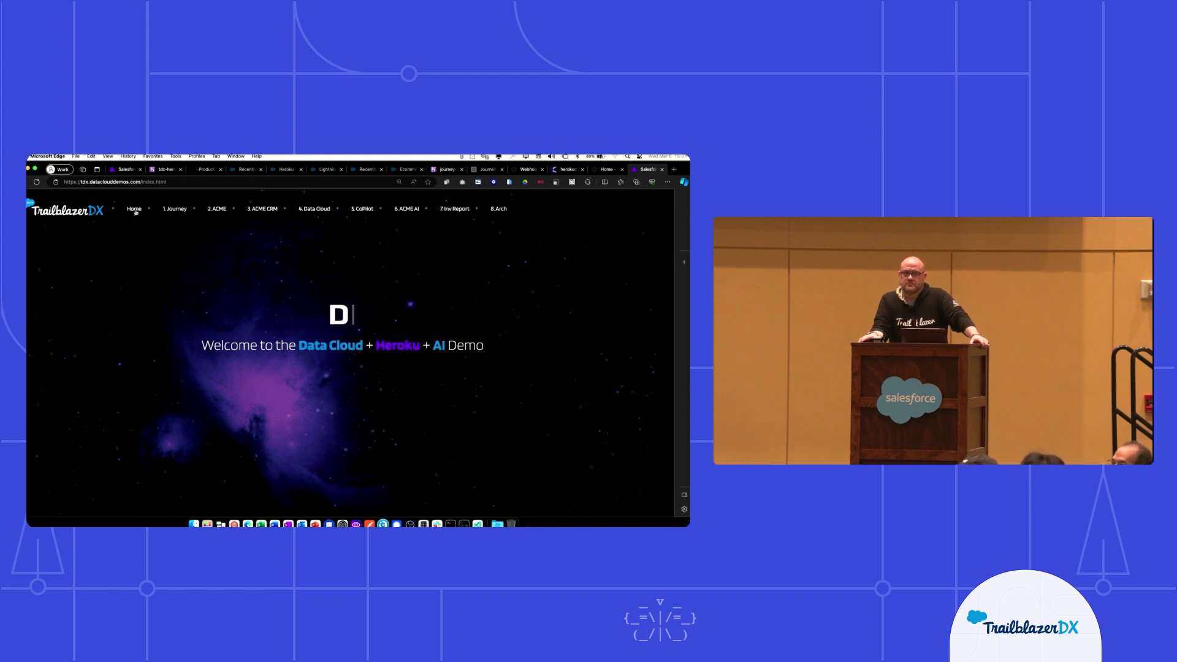
type("ata")
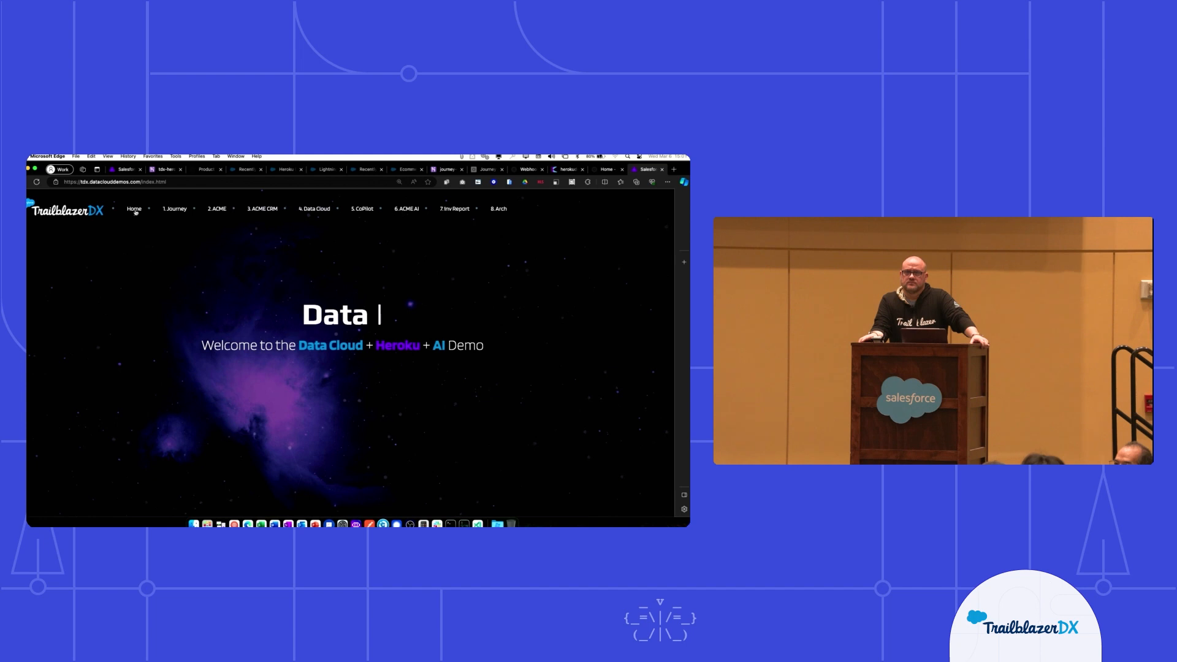
type("C")
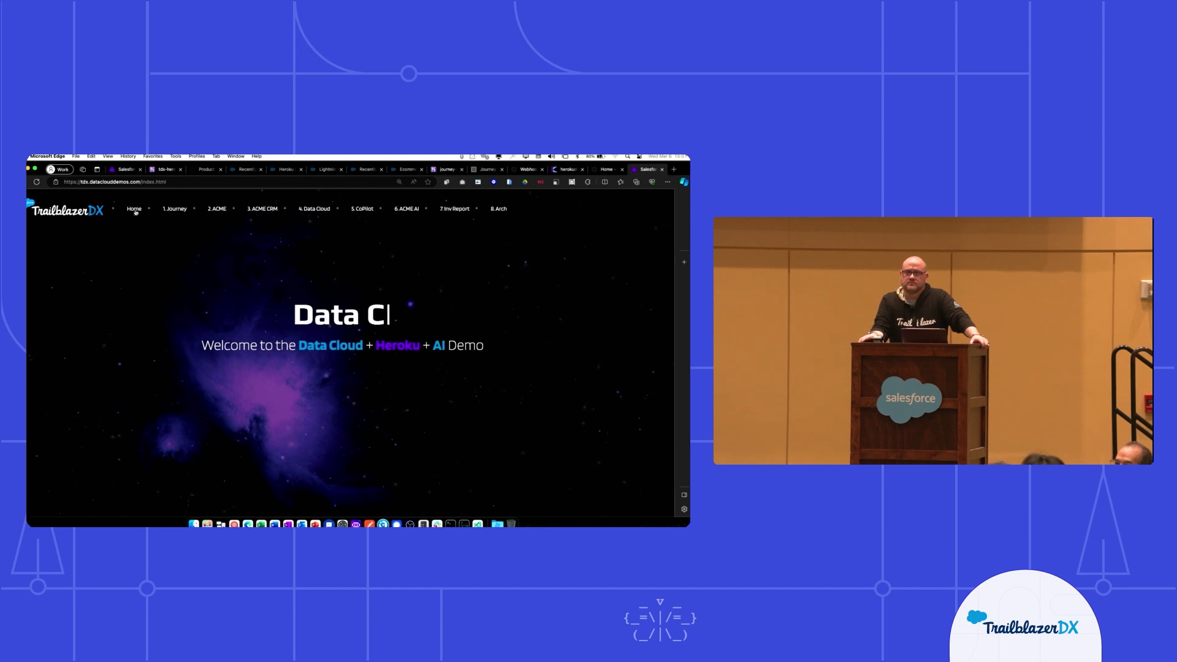
type("l")
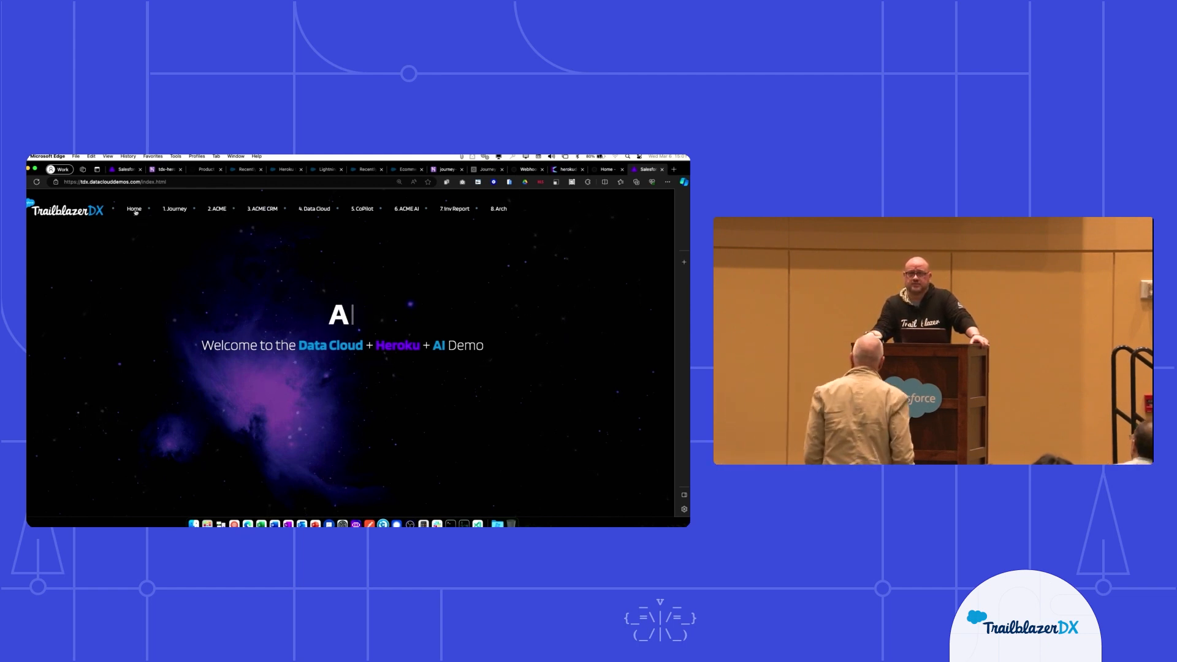
type("I")
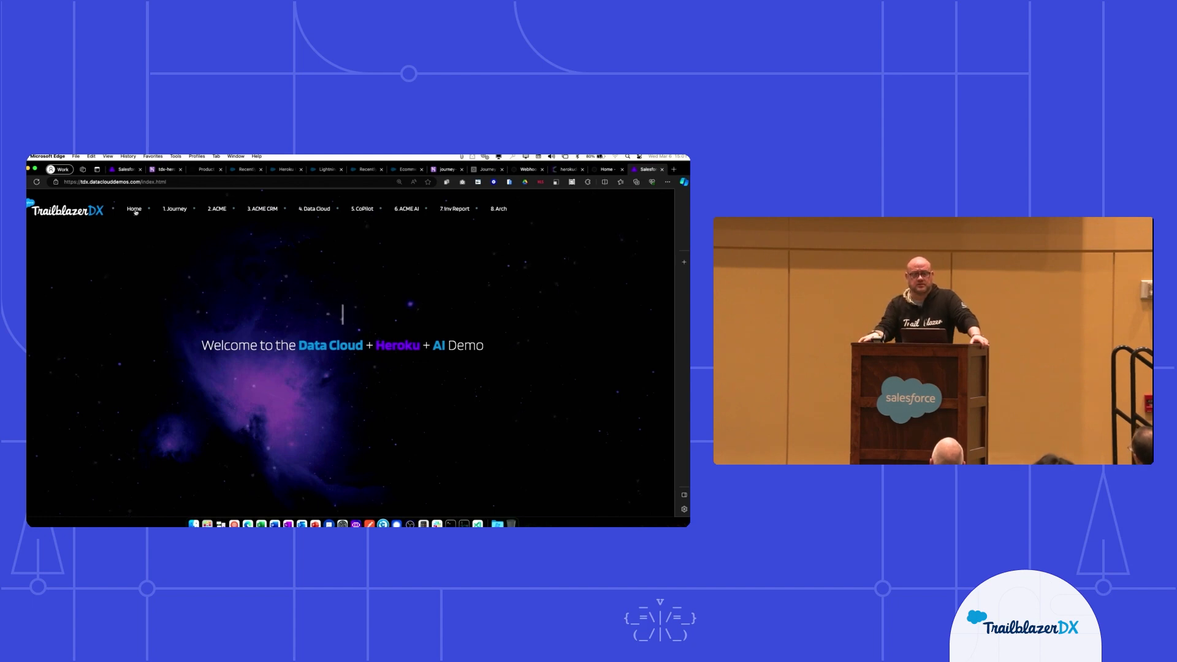
type("He")
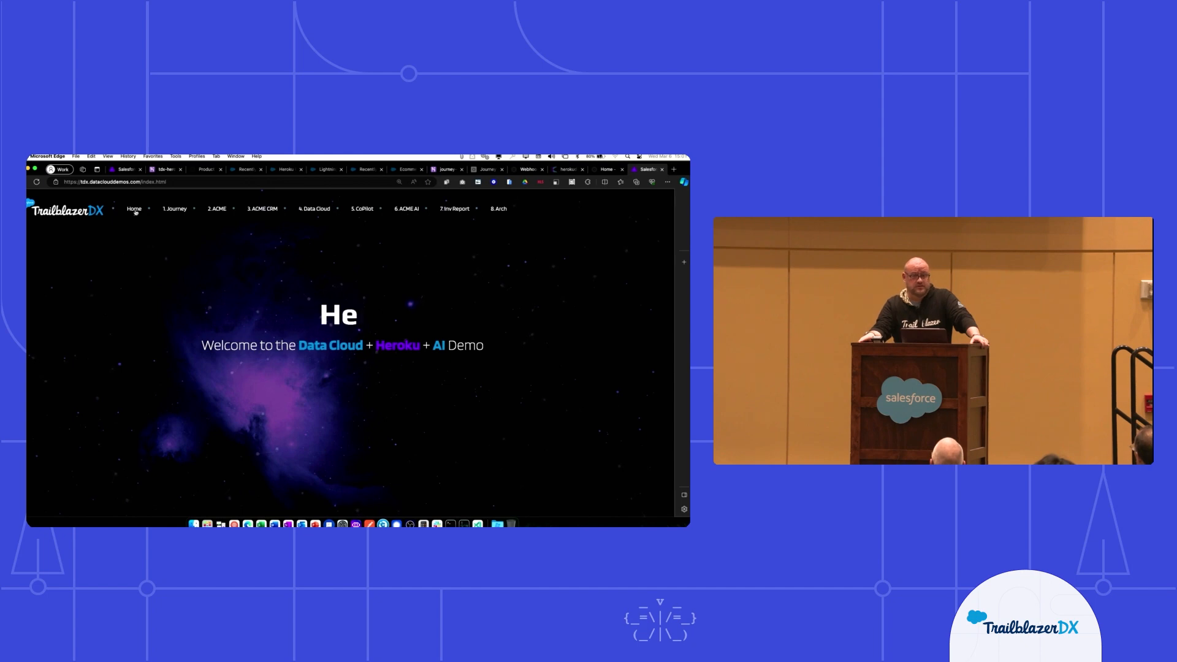
type("r")
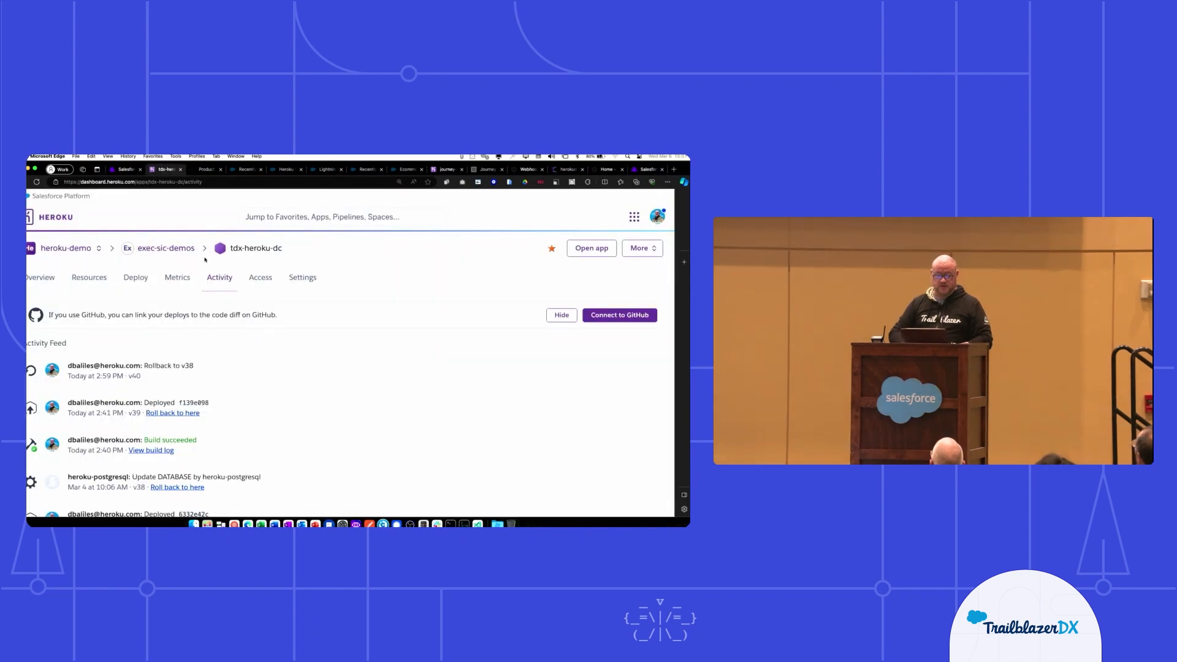
left_click(66, 248)
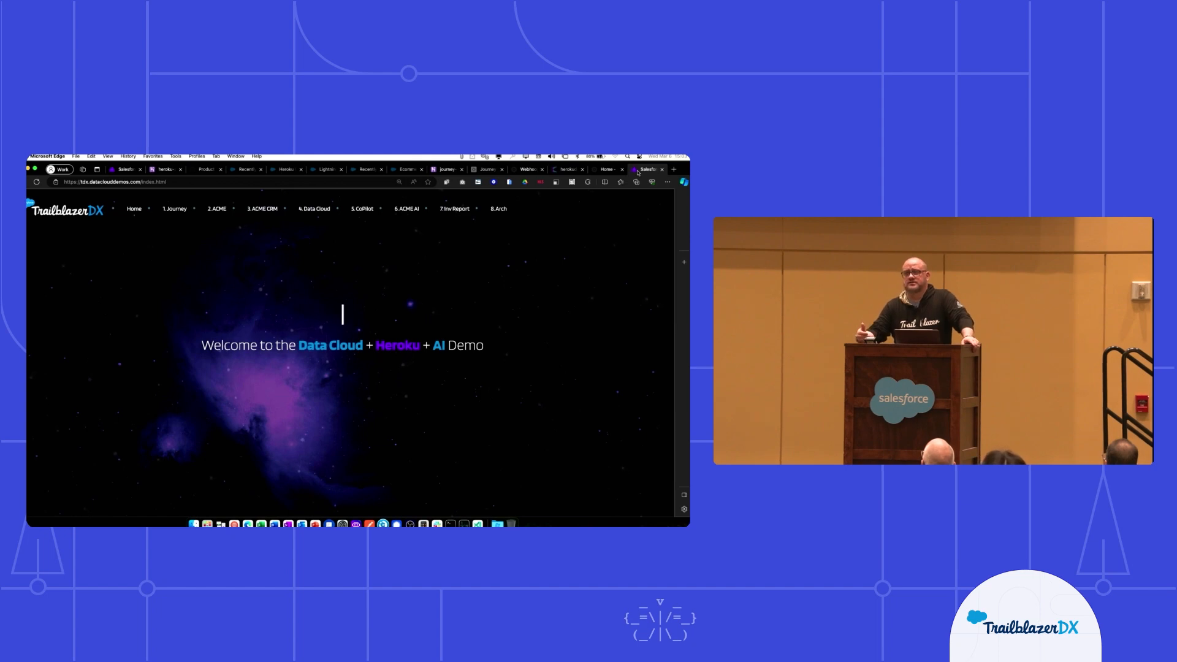
type("HI")
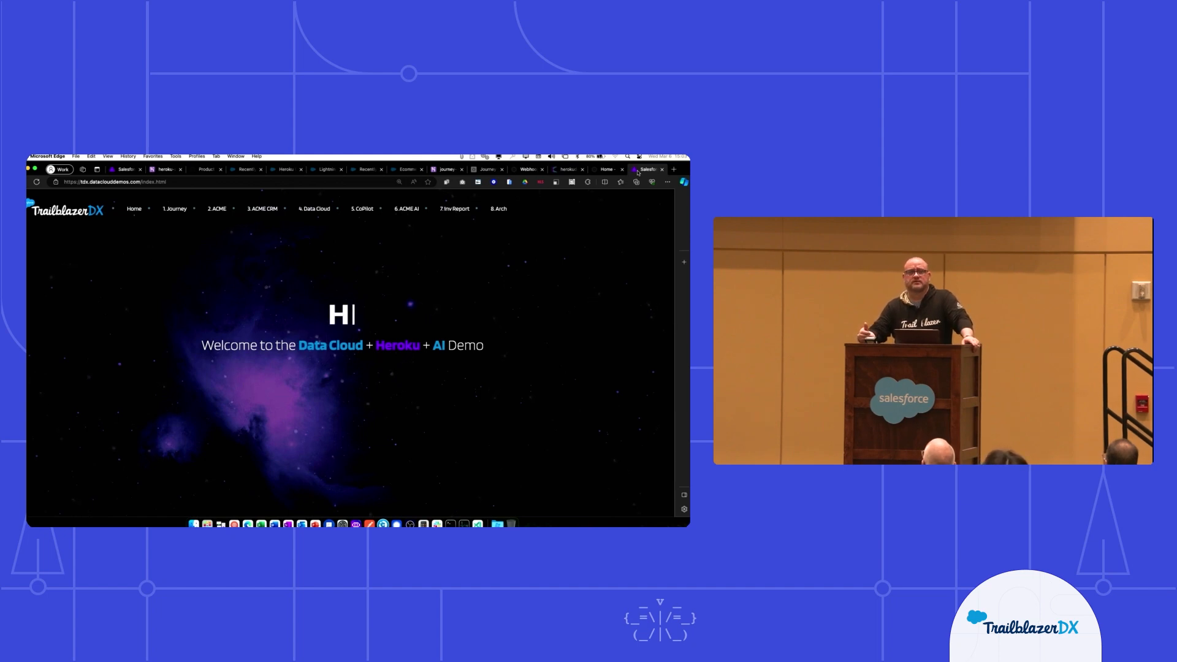
type("el")
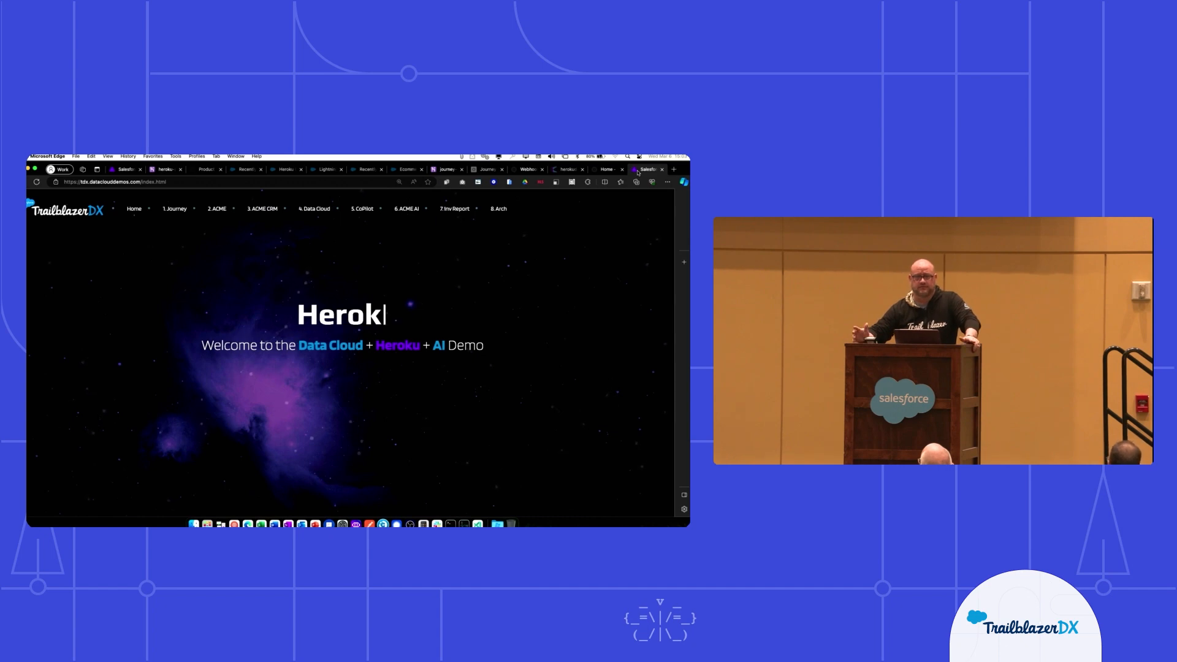
key("Backspace")
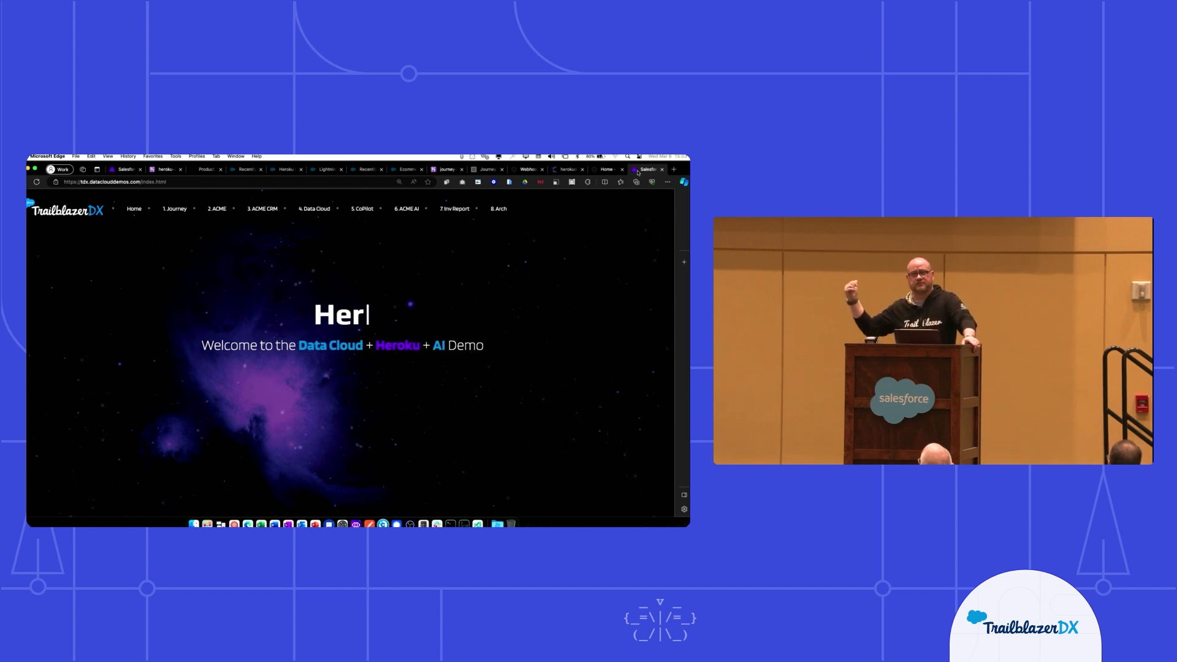
key("backspace")
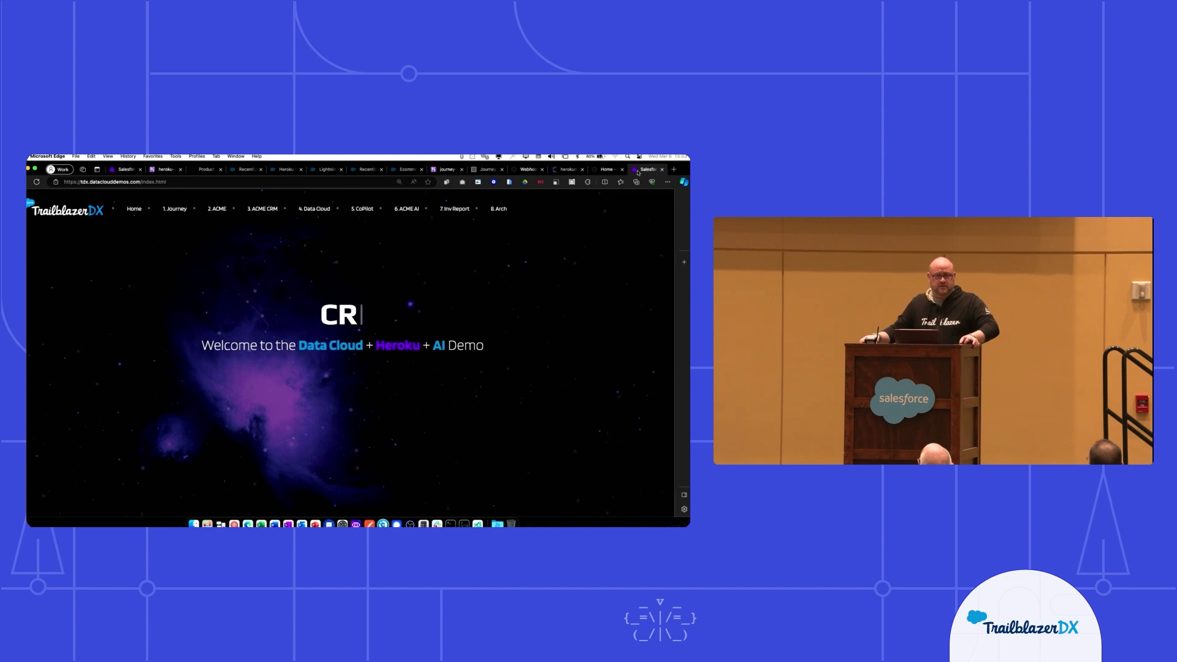
type("M")
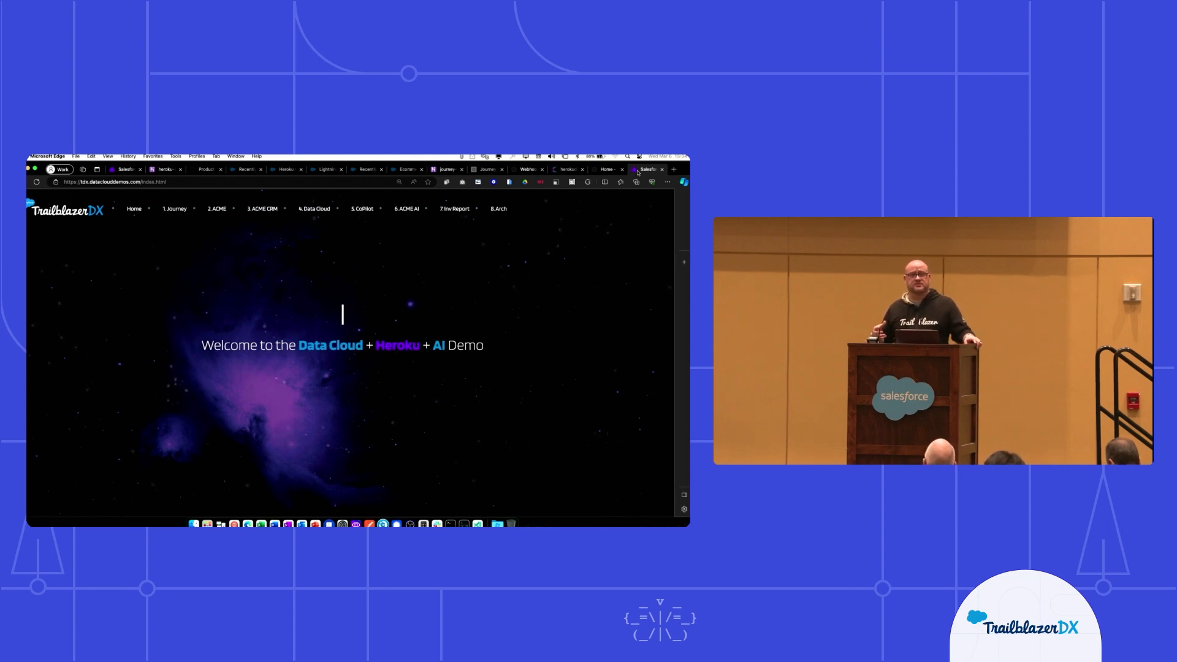
type("AI")
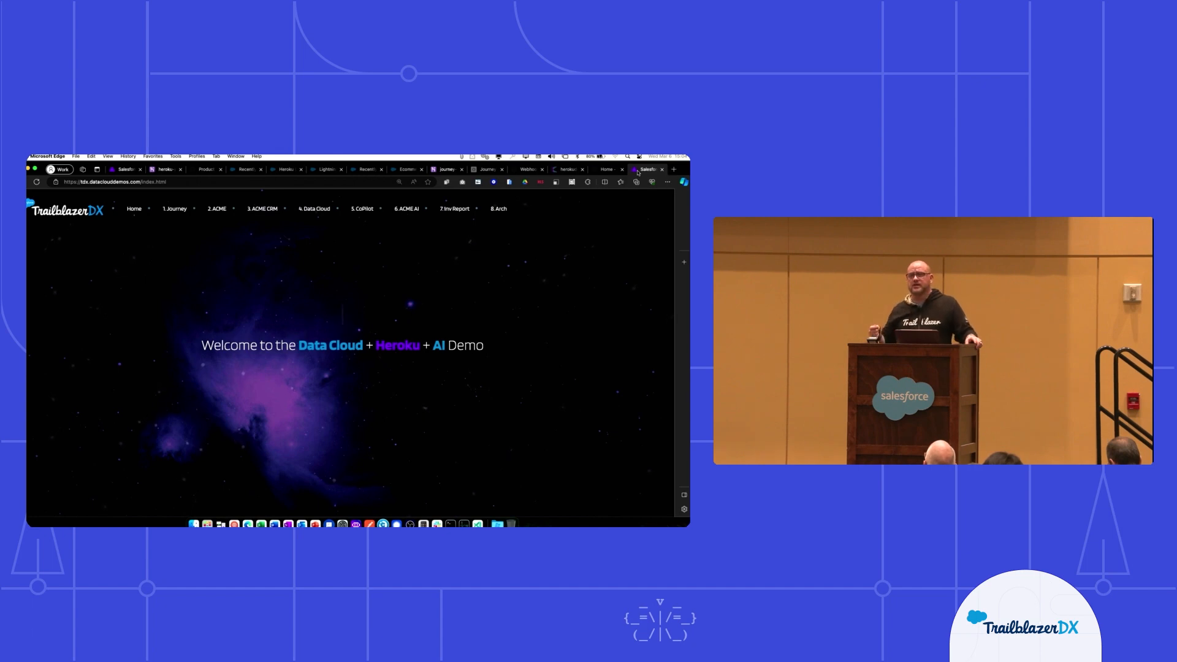
type("H")
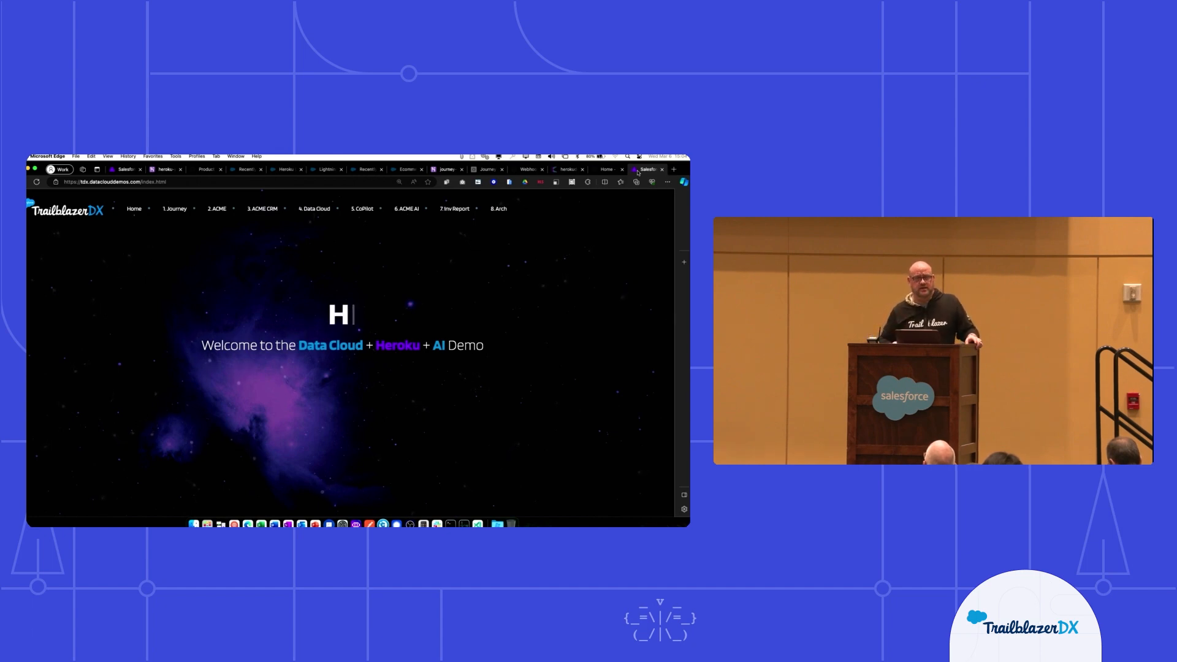
type("el")
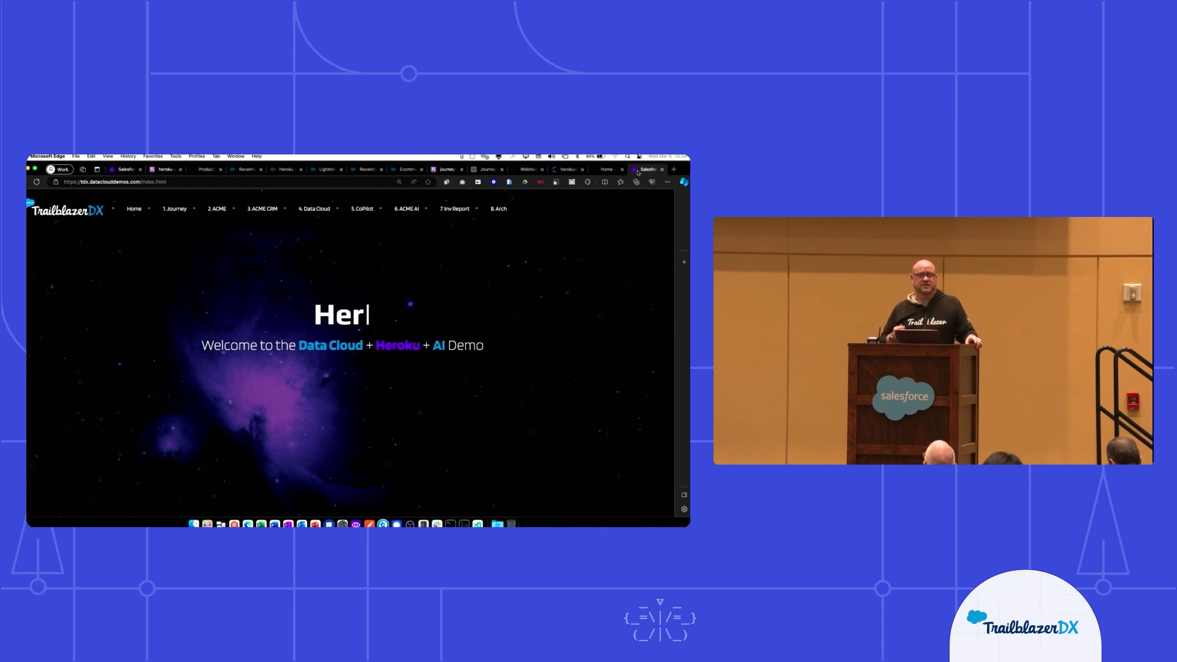
type("o")
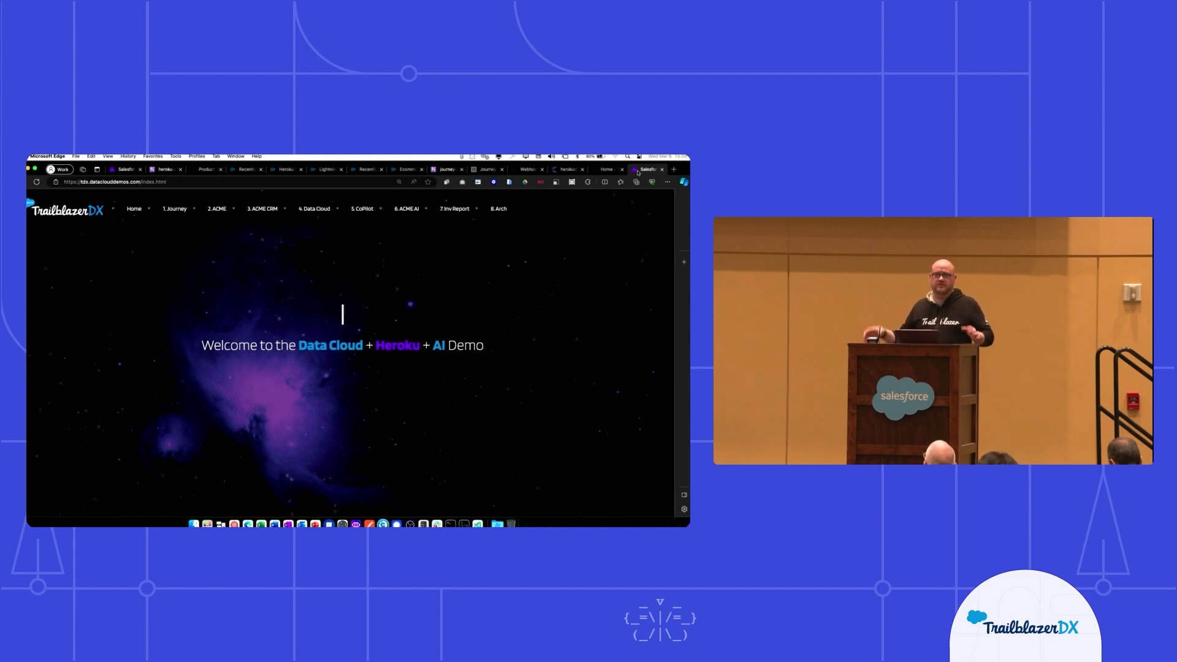
type("C")
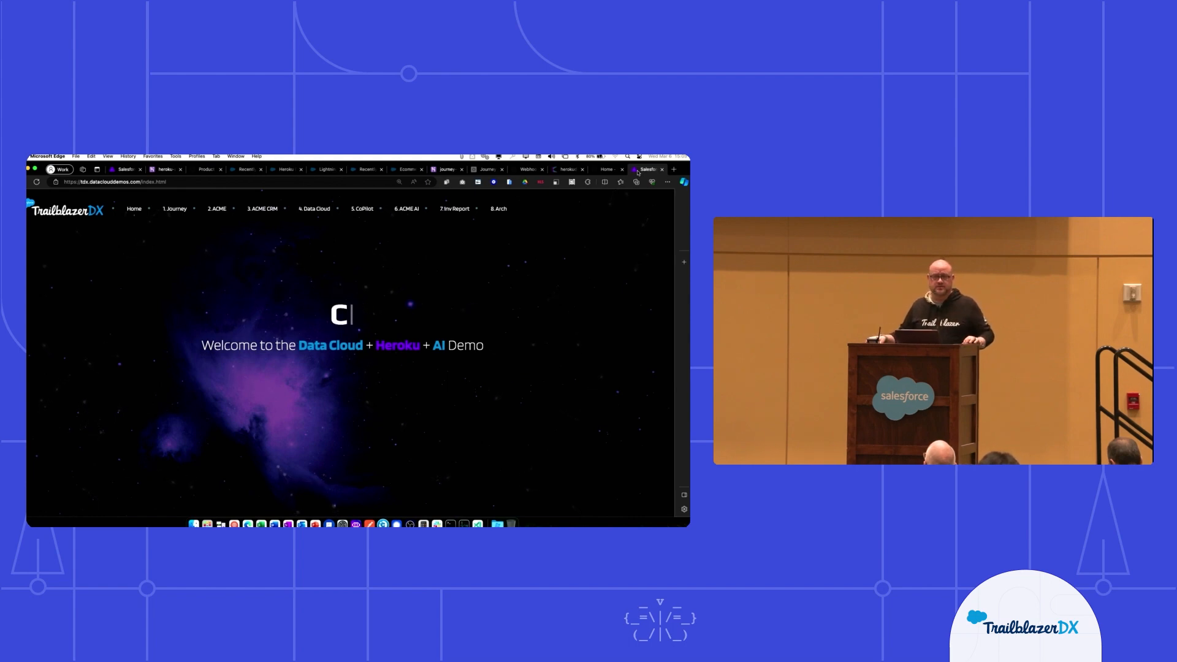
type("R")
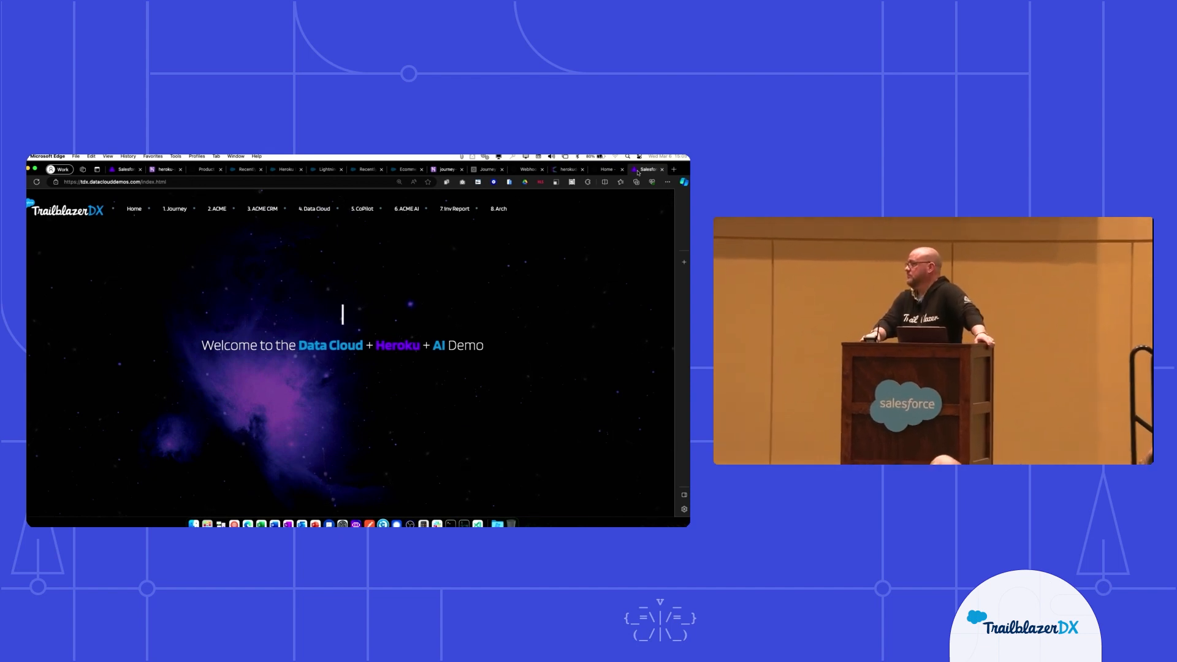
type("Data")
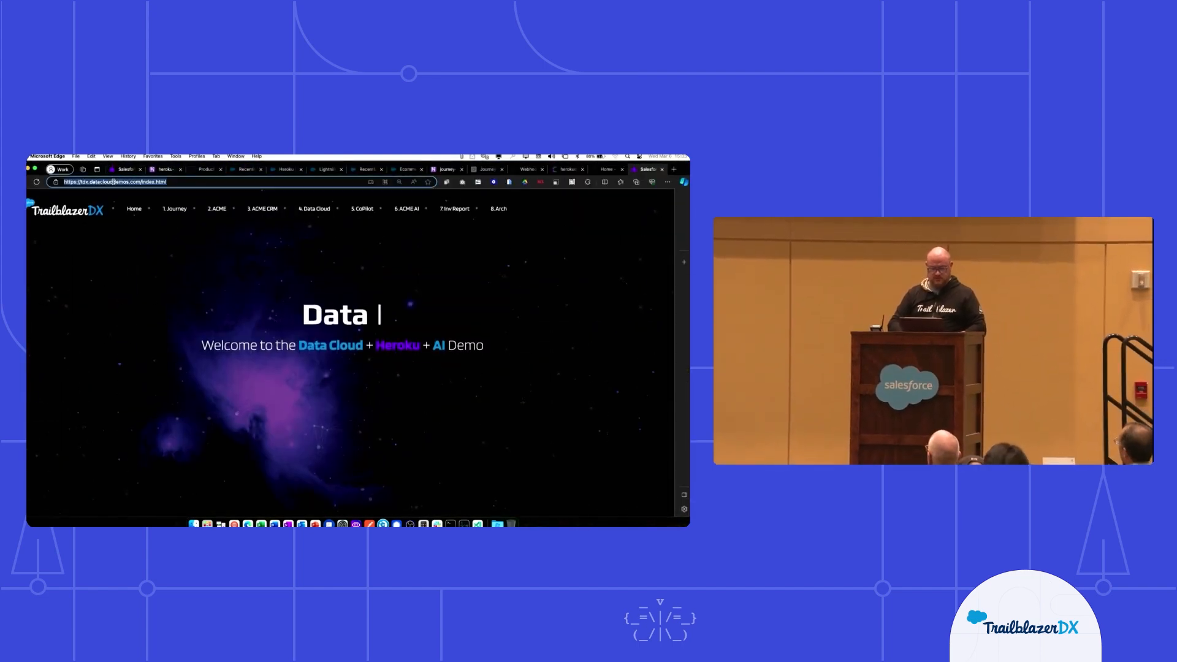
Load the AWS + Heroku Demo site at tdx-aws.herokudemos.com and head to its hybrid architecture diagram
type("Cl")
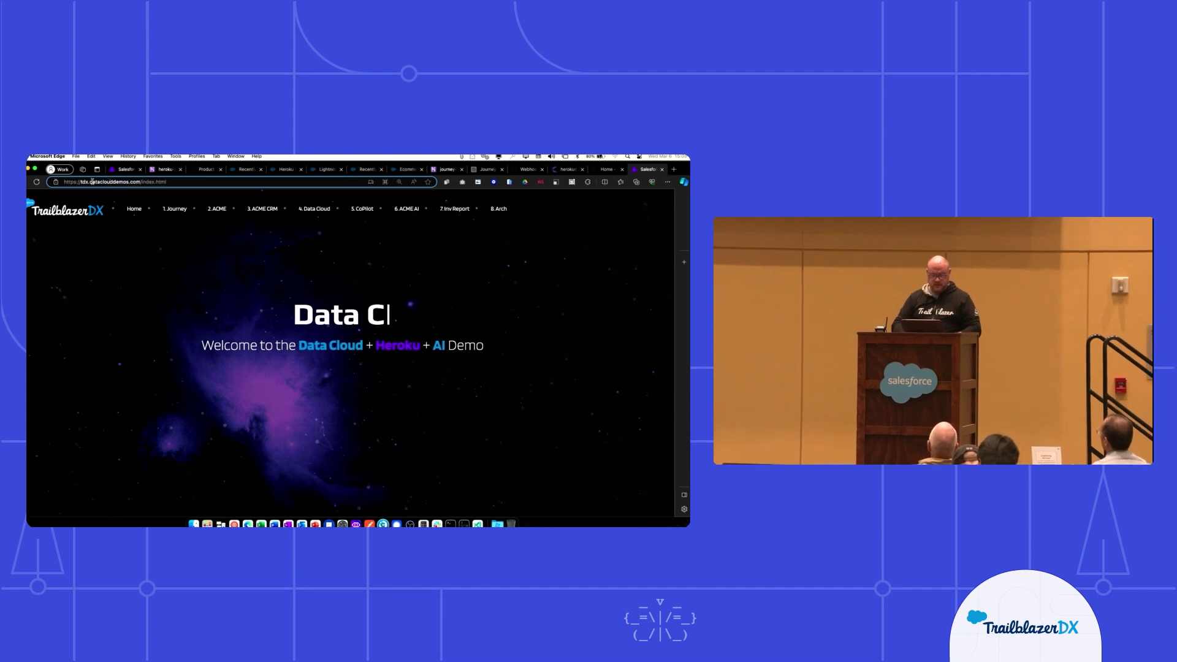
type("l")
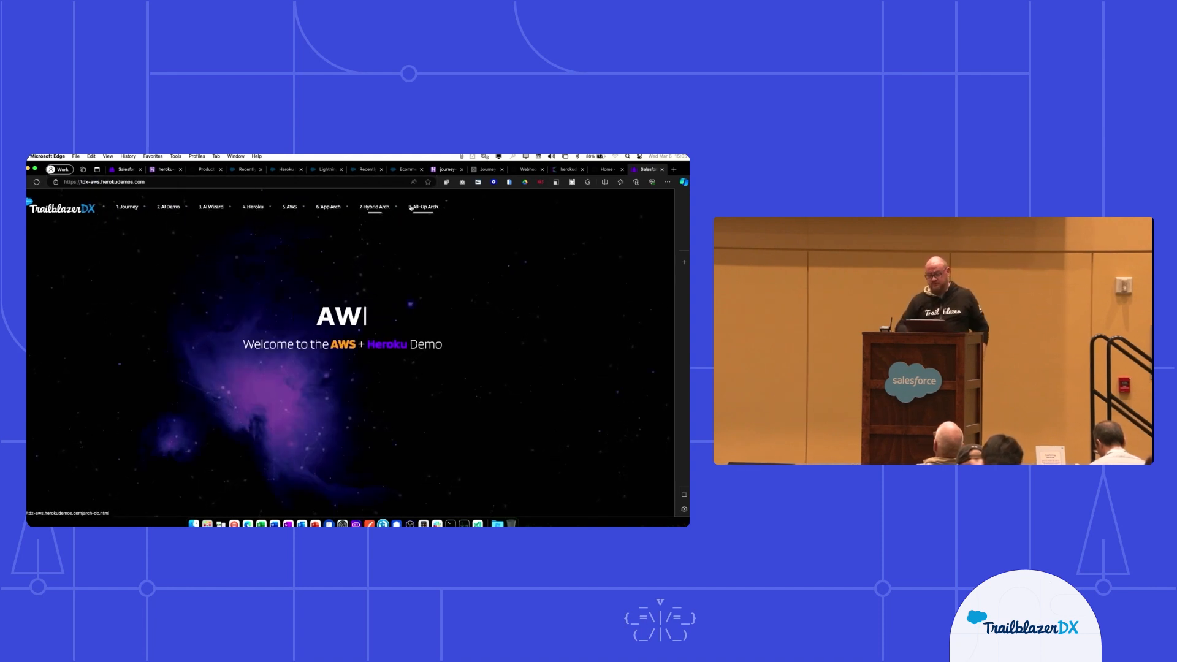
left_click(374, 206)
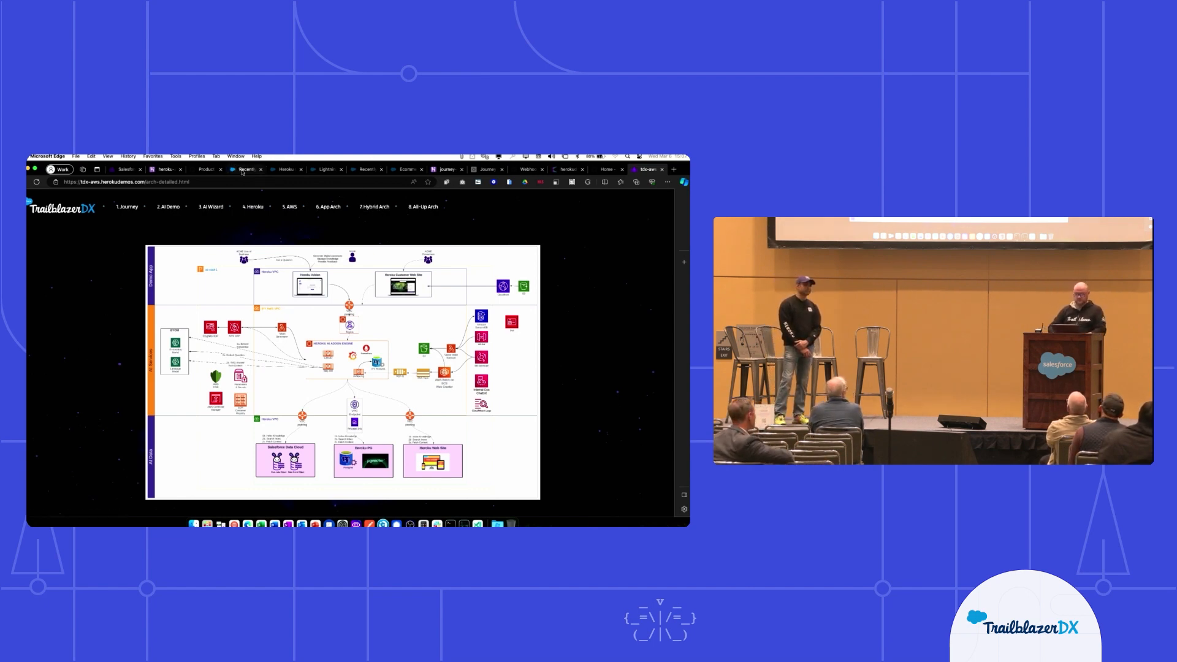
mouse_move(407, 169)
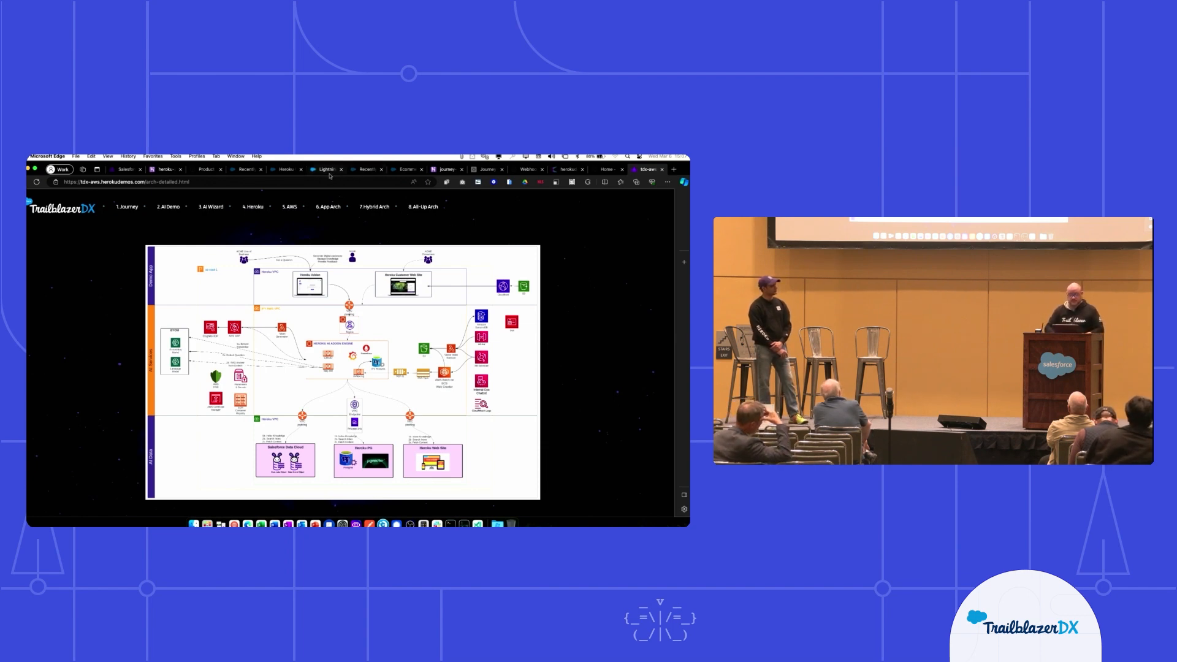
Return from the hybrid architecture diagram to the Data Cloud Data Model Objects graph
left_click(593, 226)
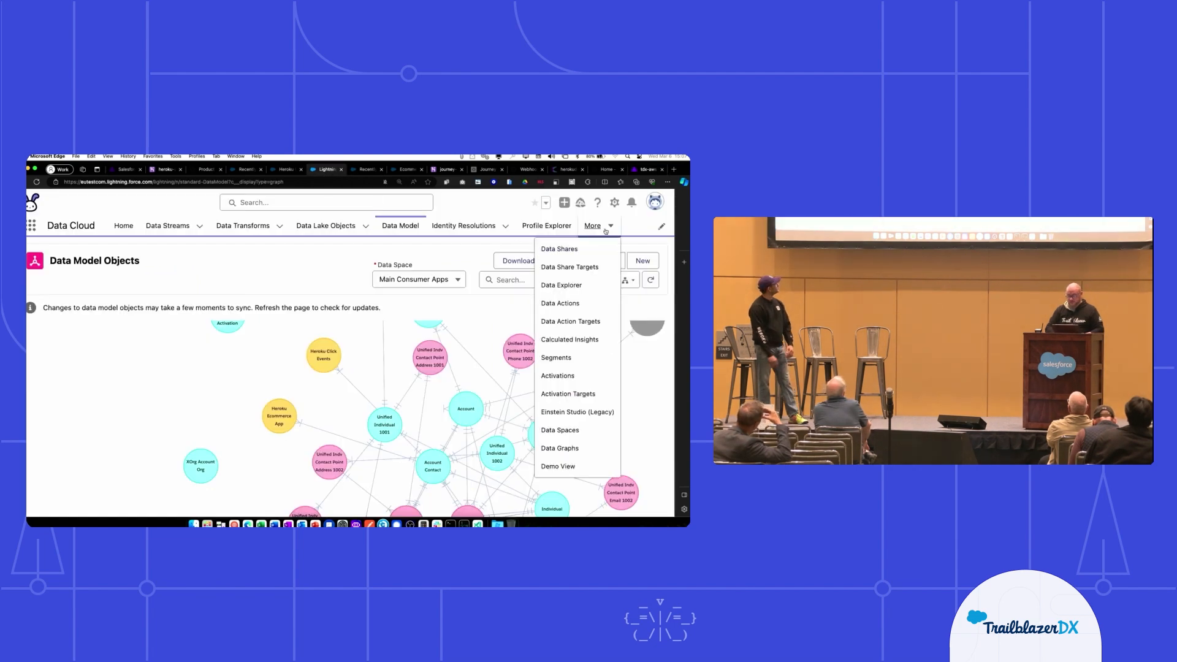